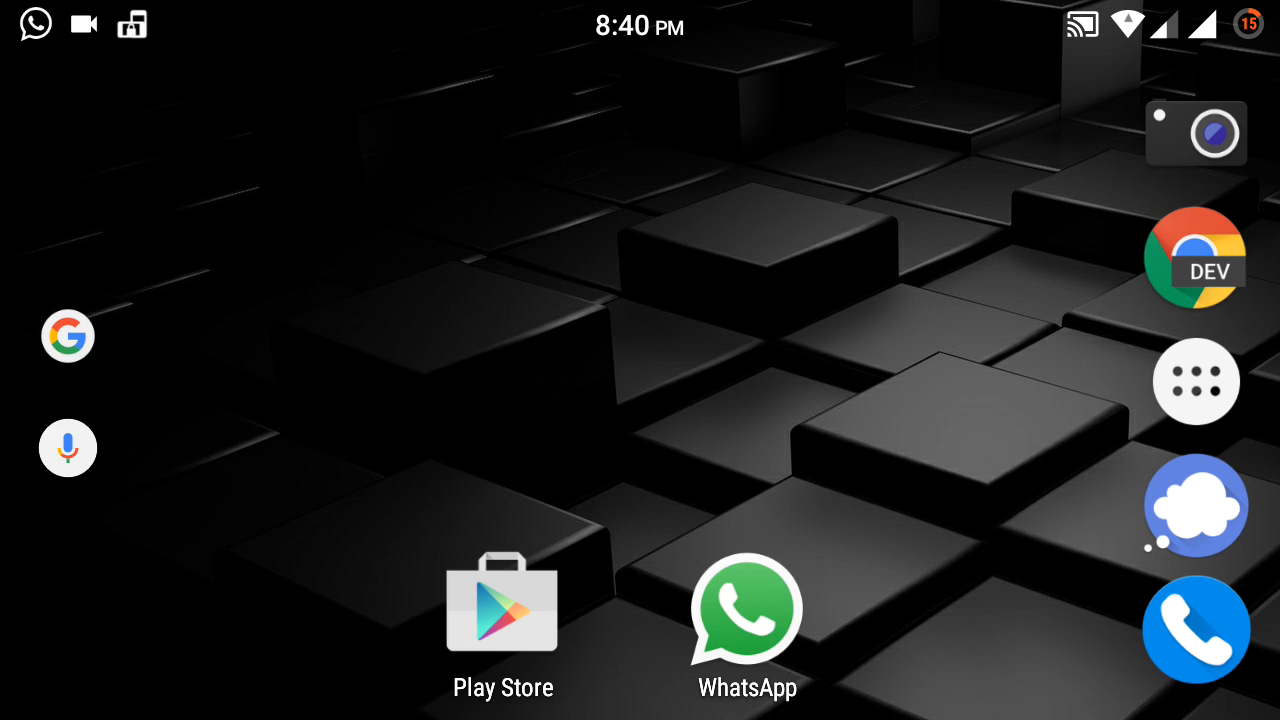
Step: Review About phone — model AO5510, Exodus 6.0 nightly, March 1 2016 patch — then return home
scroll(down, 3)
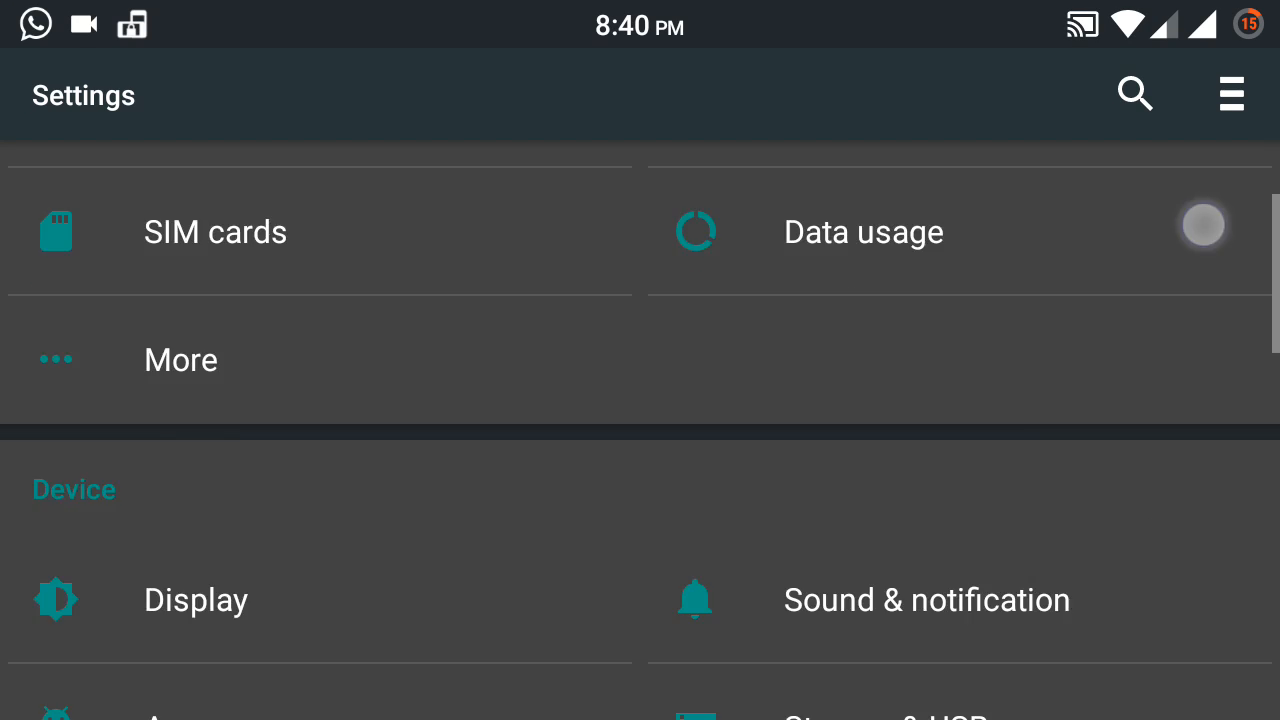
scroll(down, 3)
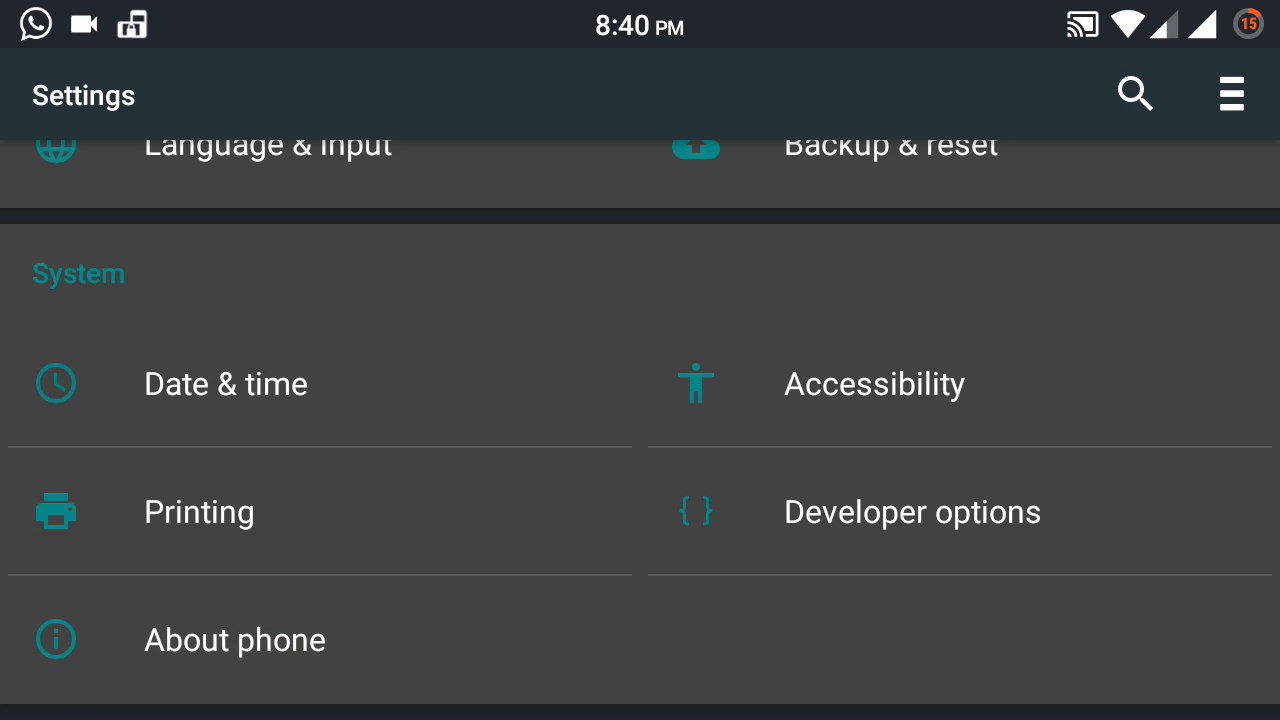
click(234, 640)
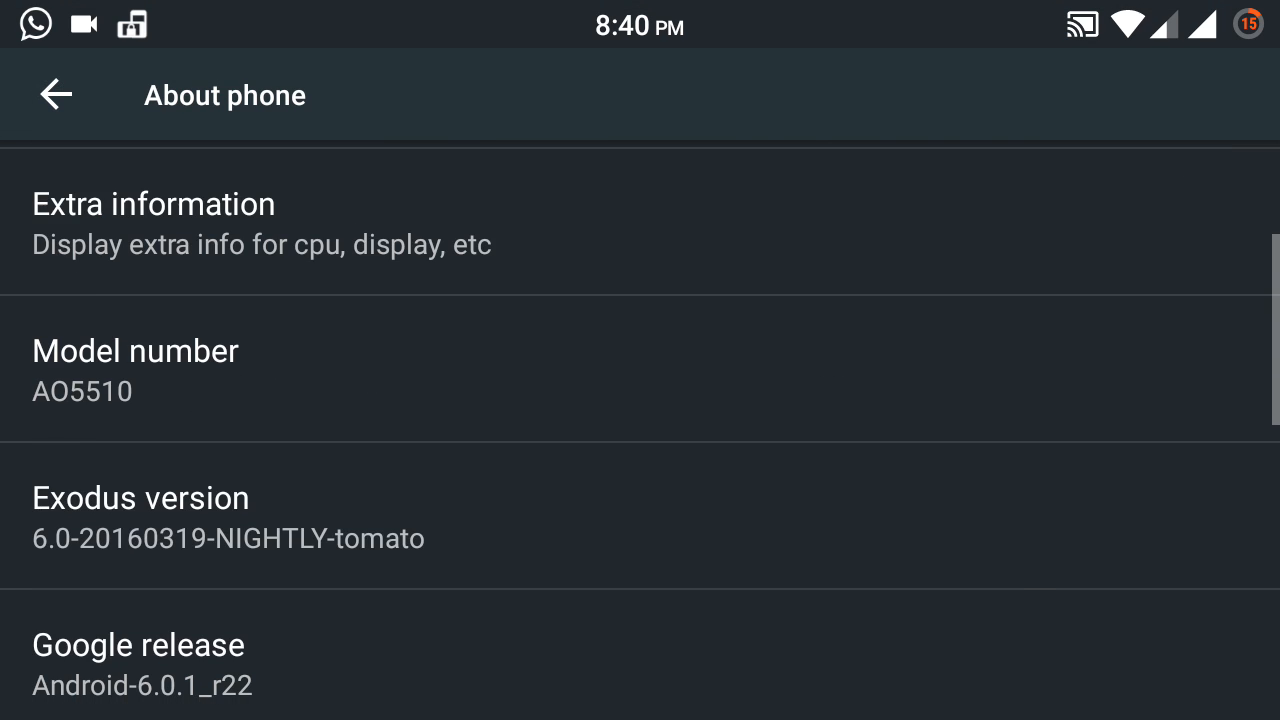
scroll(down, 3)
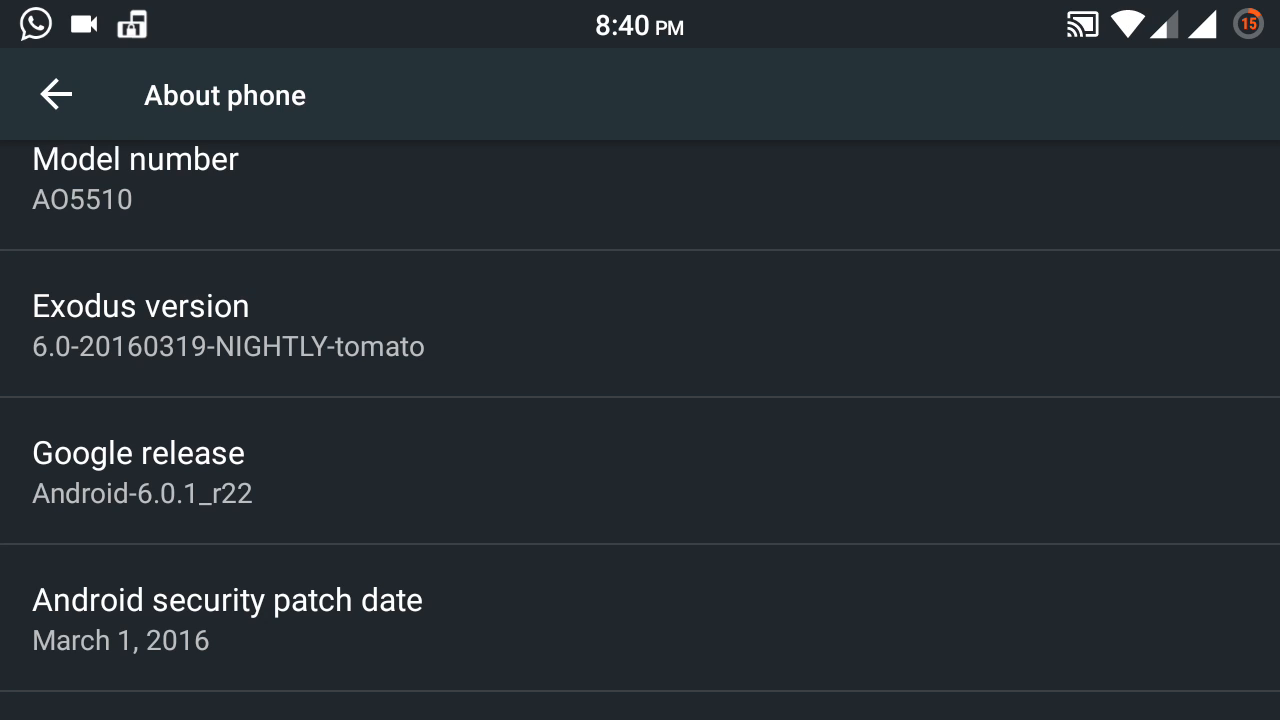
click(56, 94)
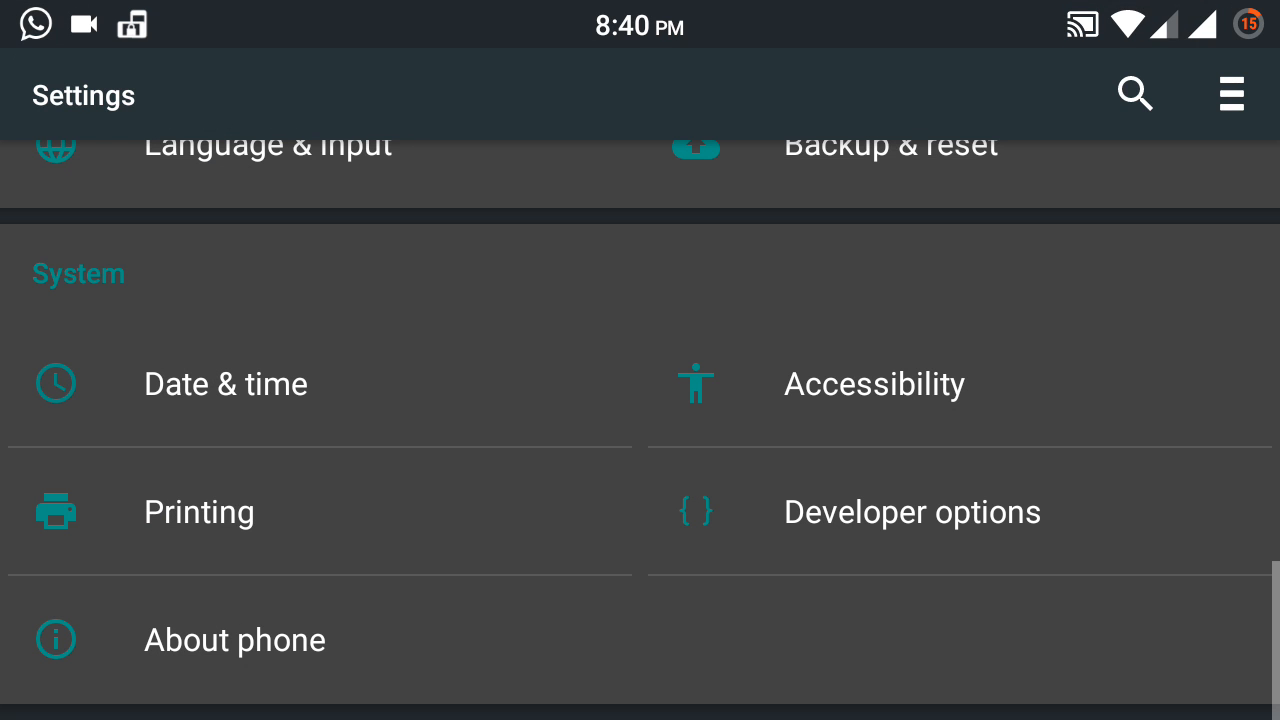
key(Home)
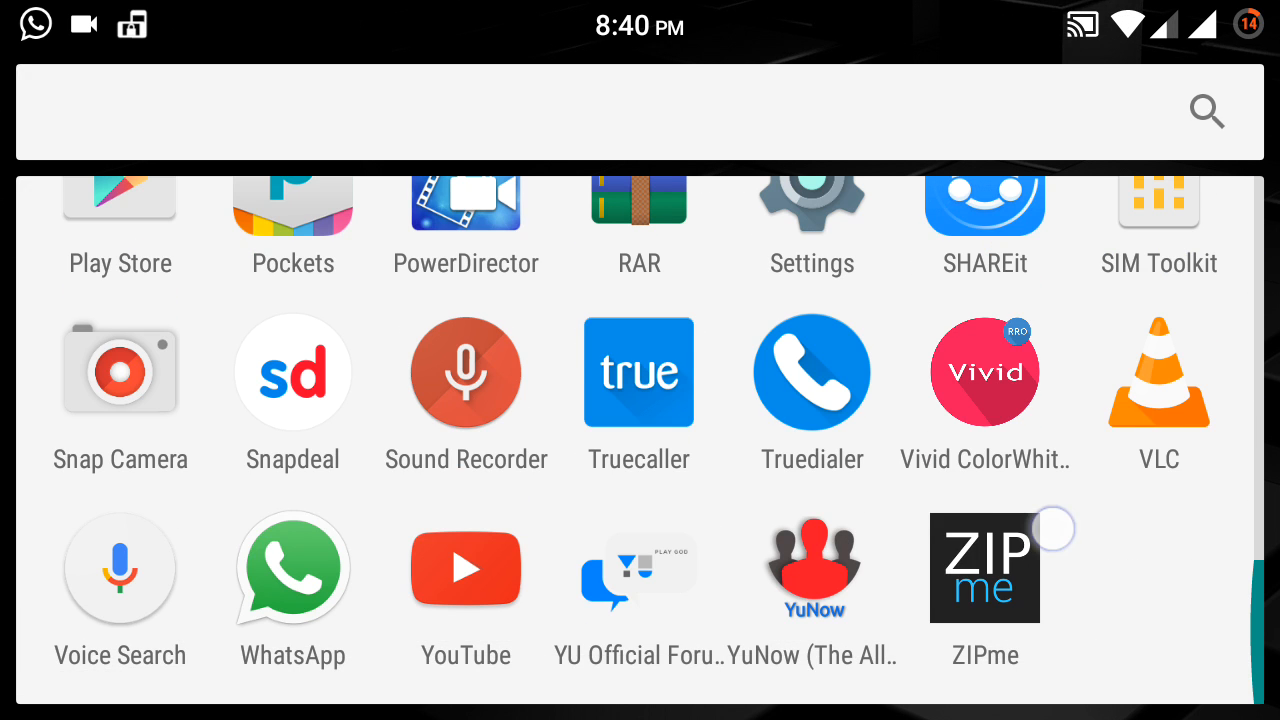
Step: Swipe through the full app list from ACT Fibernet past Kernel Adiutor to ZIPme
scroll(up, 3)
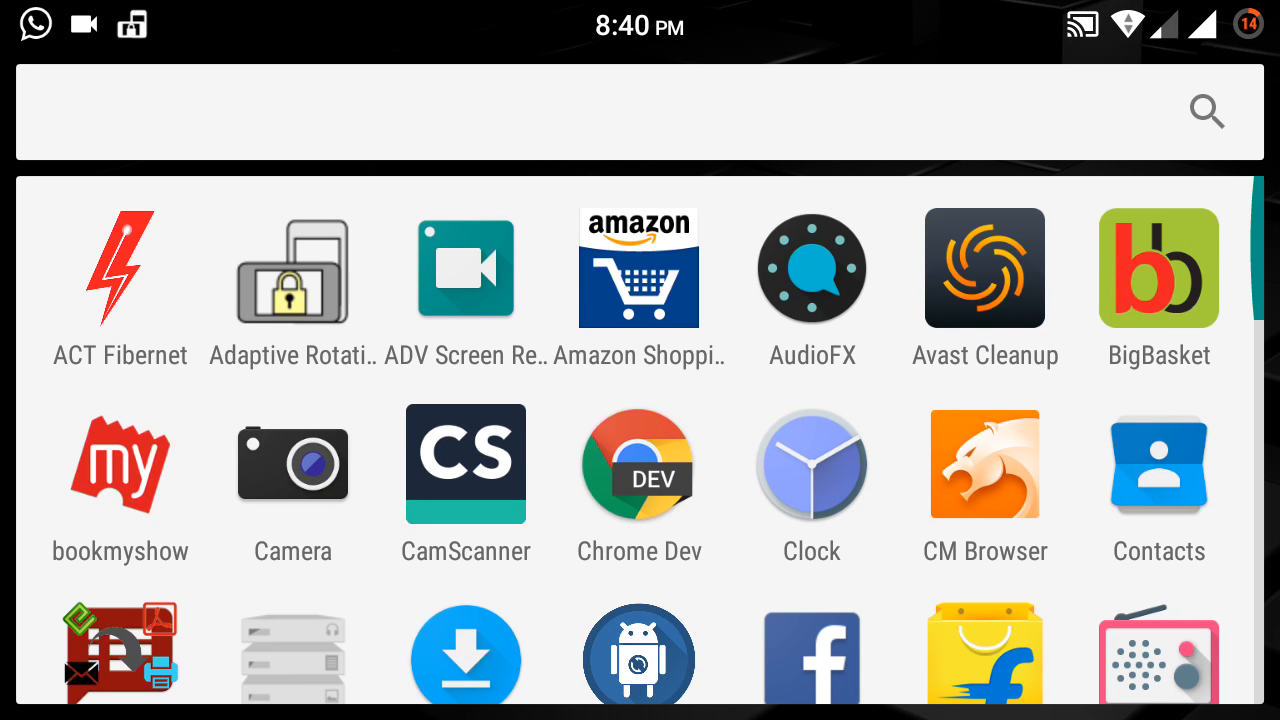
scroll(down, 3)
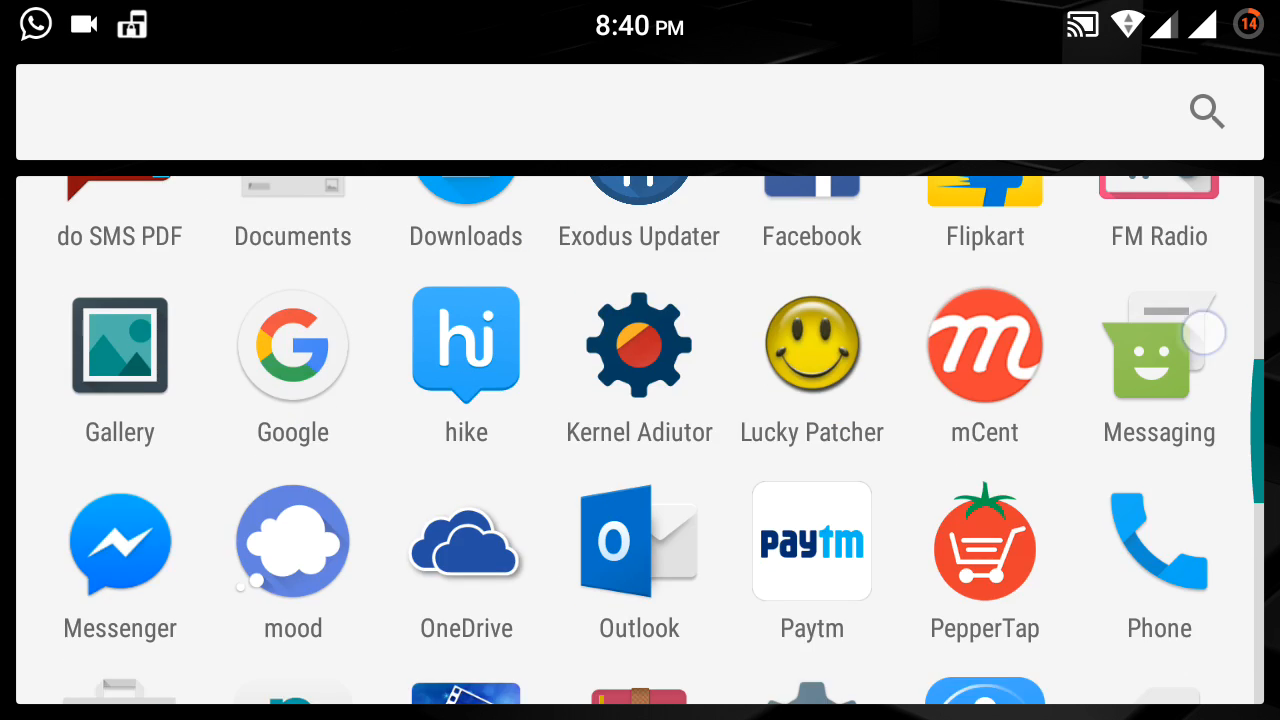
scroll(down, 3)
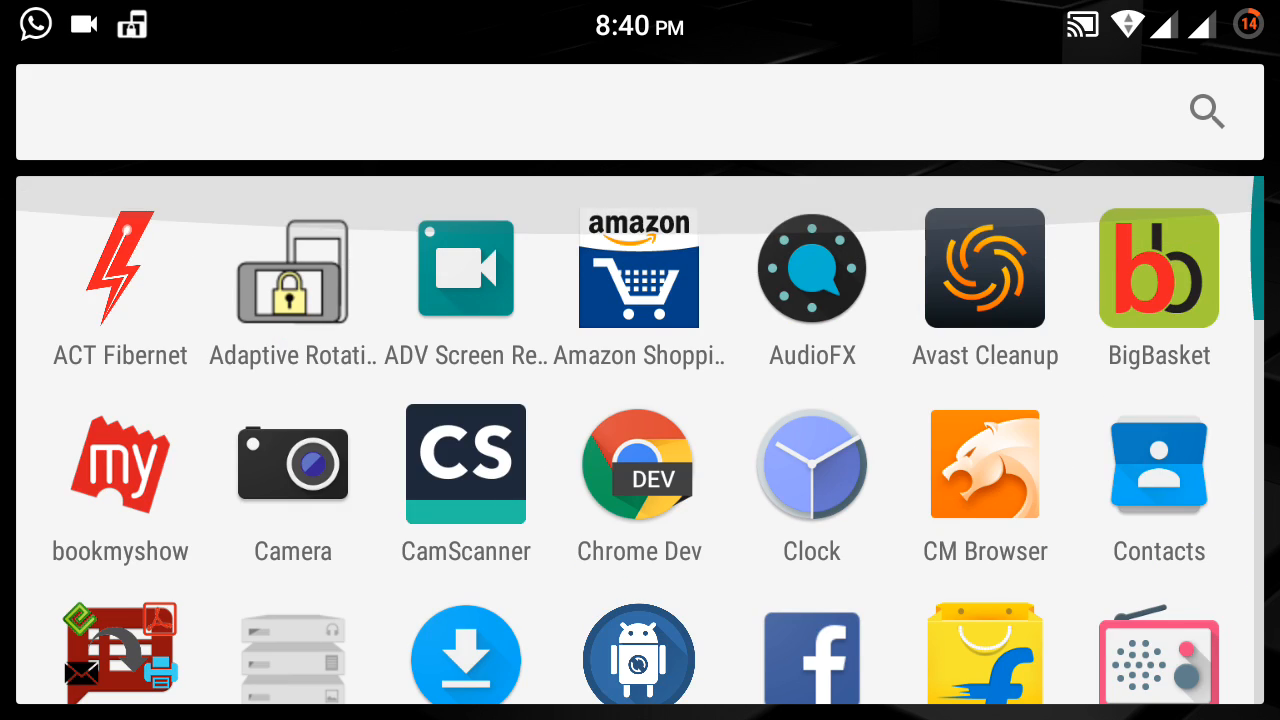
scroll(down, 3)
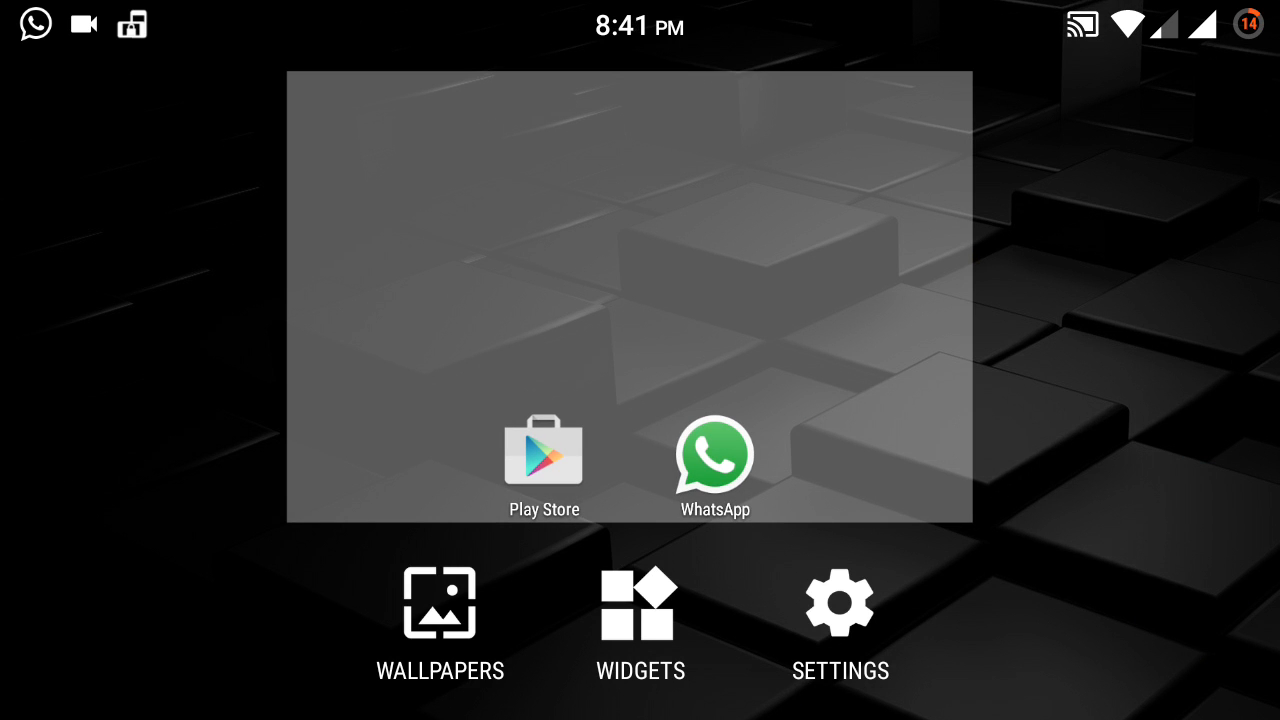
Step: Enter the home screen's Wallpapers/Widgets/Settings customisation view and exit back to the normal home screen
click(840, 602)
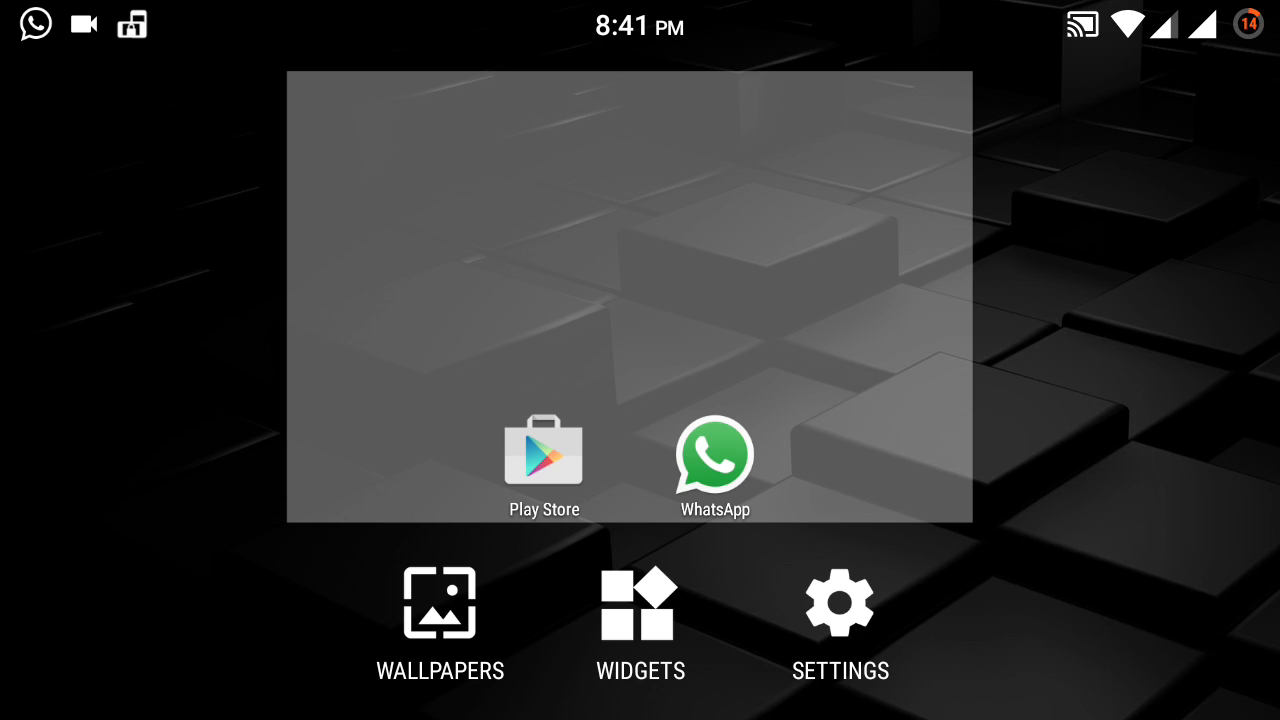
click(440, 602)
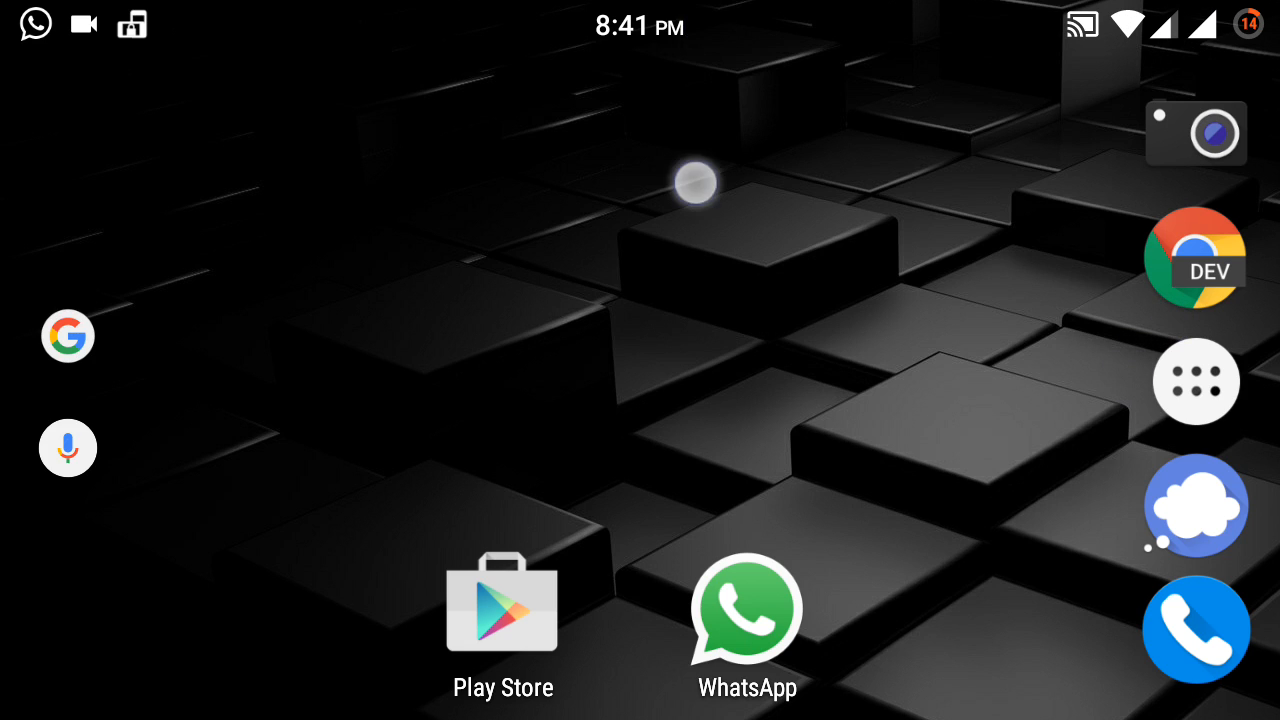
Step: Review Battery usage — 14% left, screen on 4h 56m using 452 mAh — then return home
scroll(down, 3)
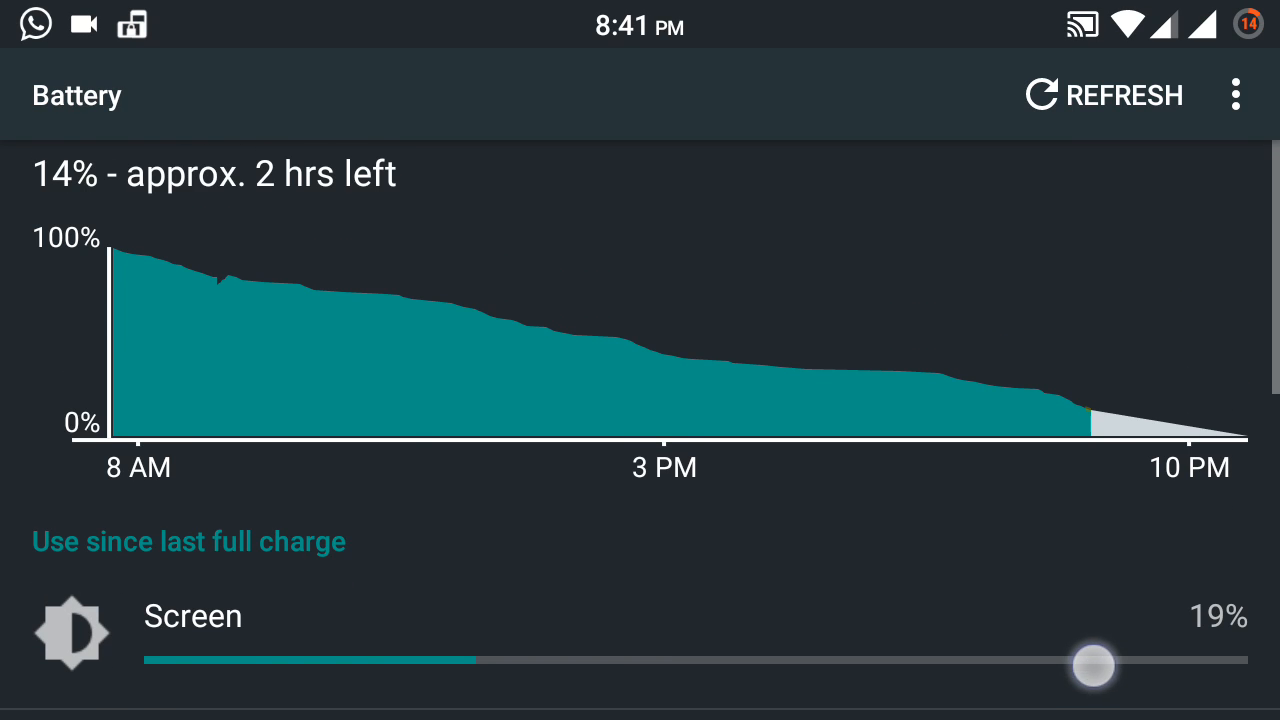
scroll(down, 3)
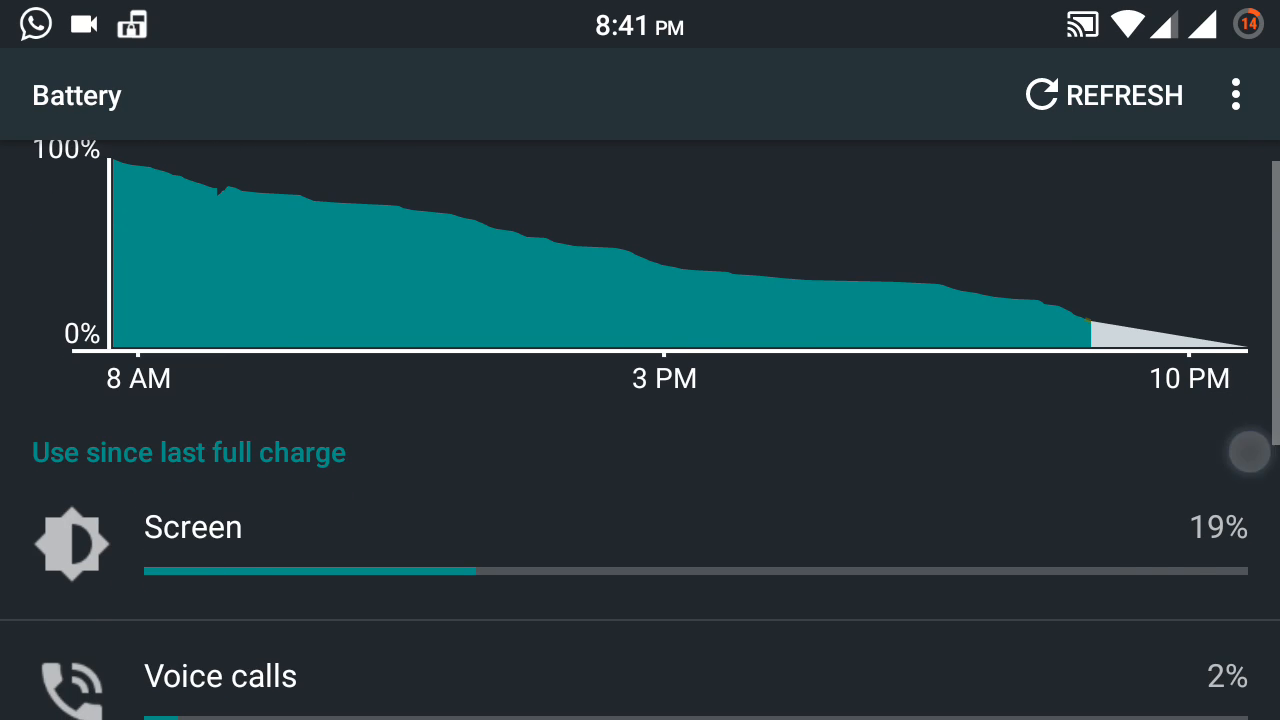
click(192, 528)
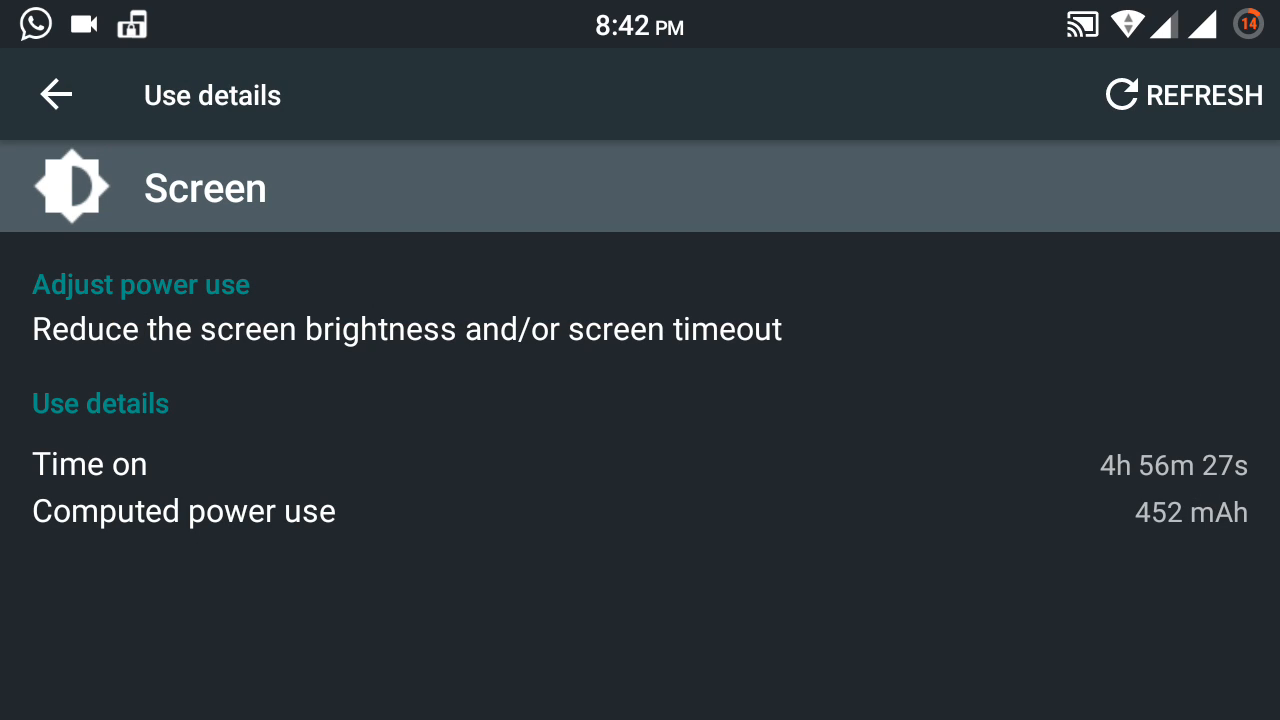
click(56, 96)
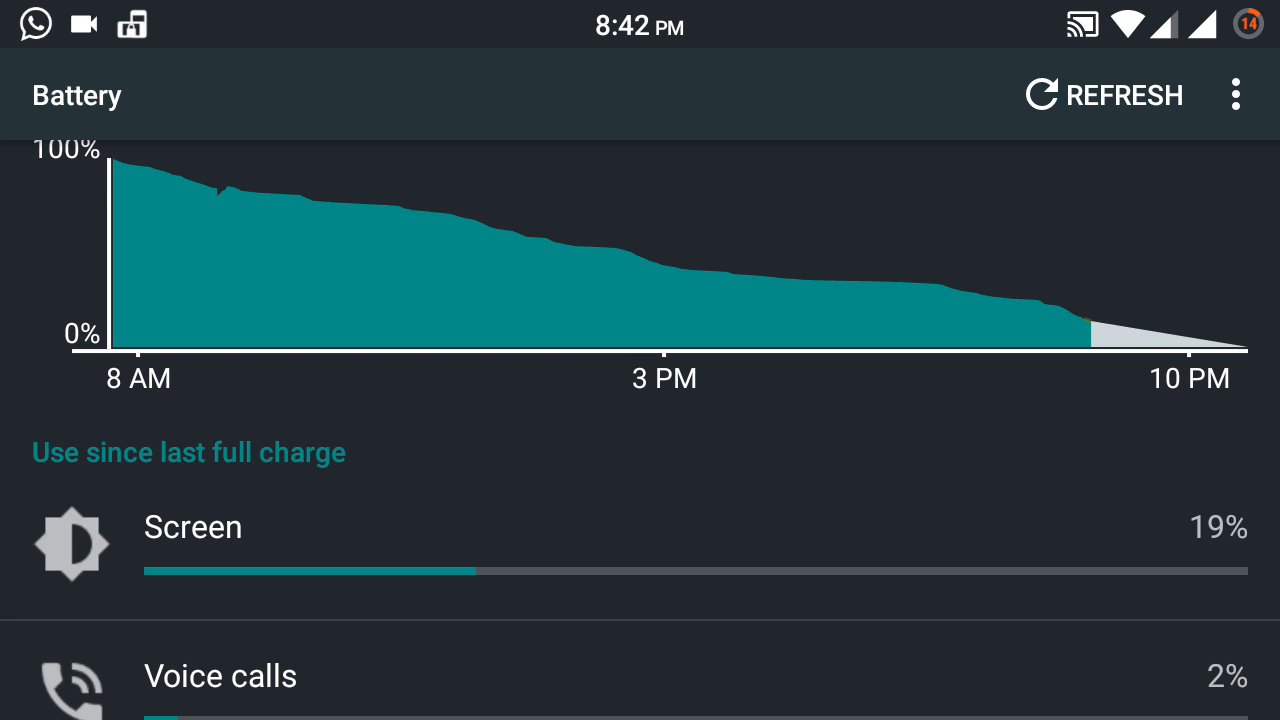
scroll(down, 3)
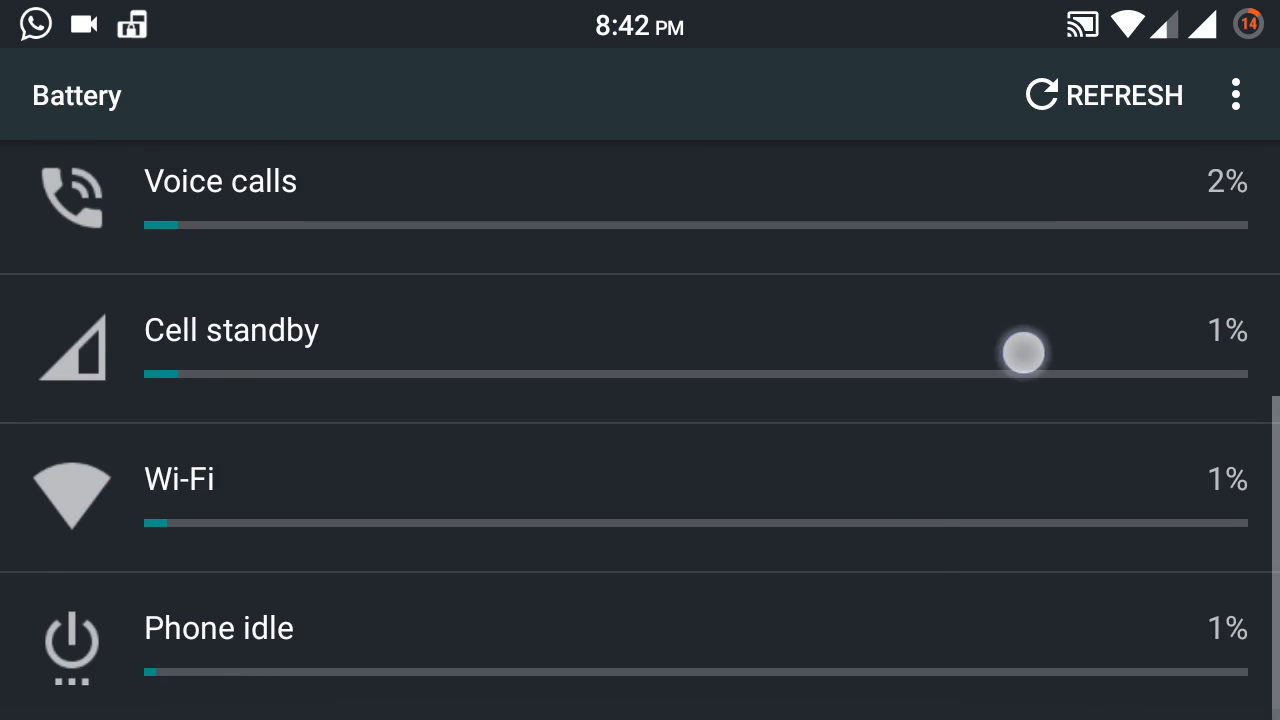
key(HOME)
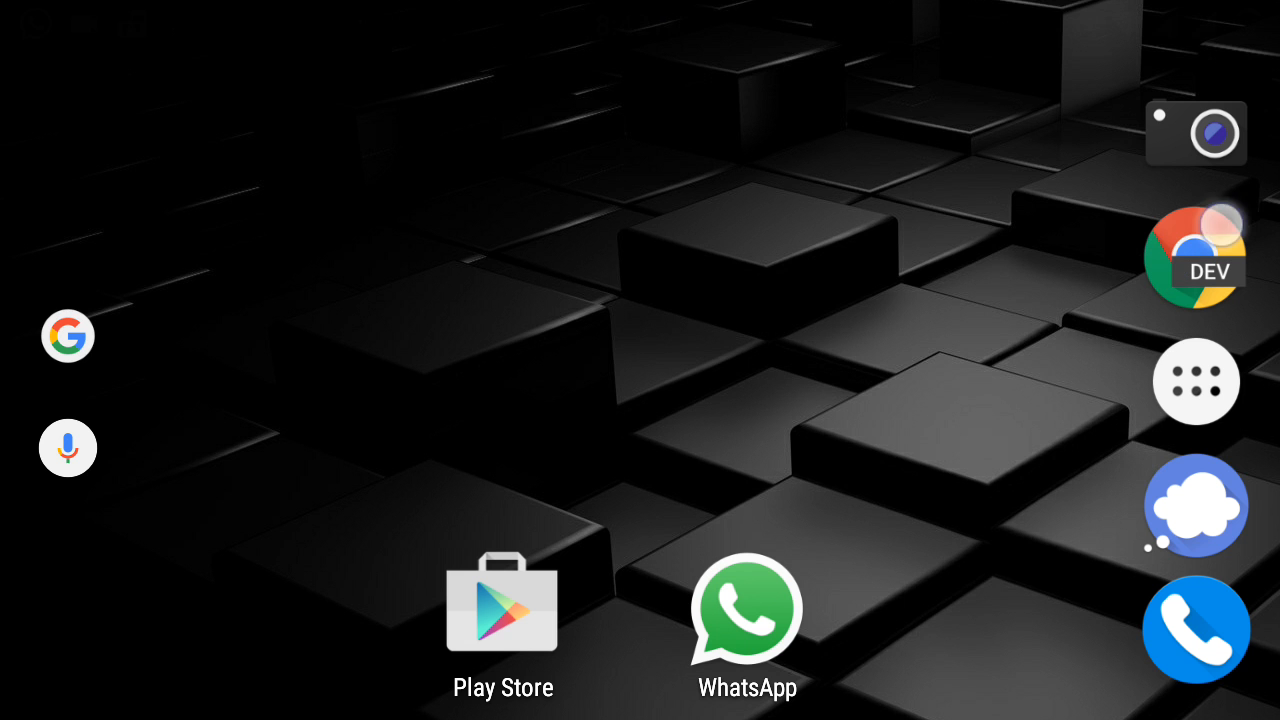
Step: Launch Kernel Adiutor and browse the CPU and CPU Hotplug tuning pages
click(1196, 382)
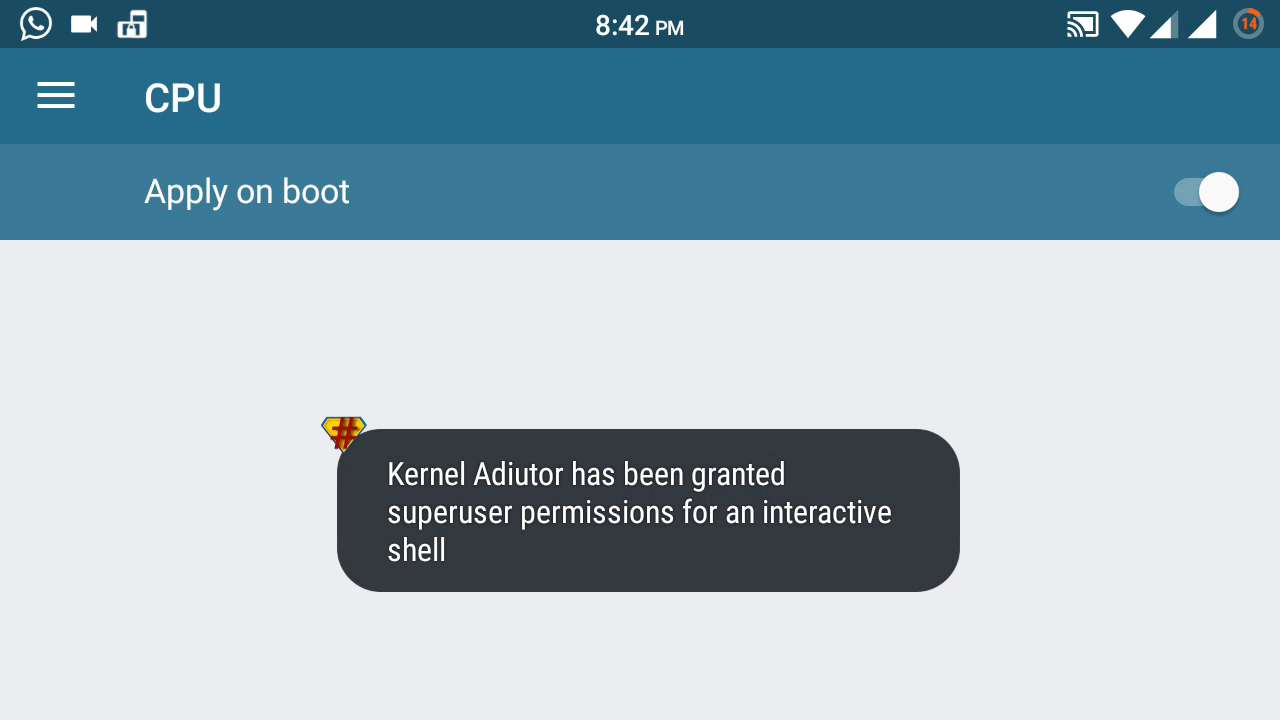
scroll(down, 3)
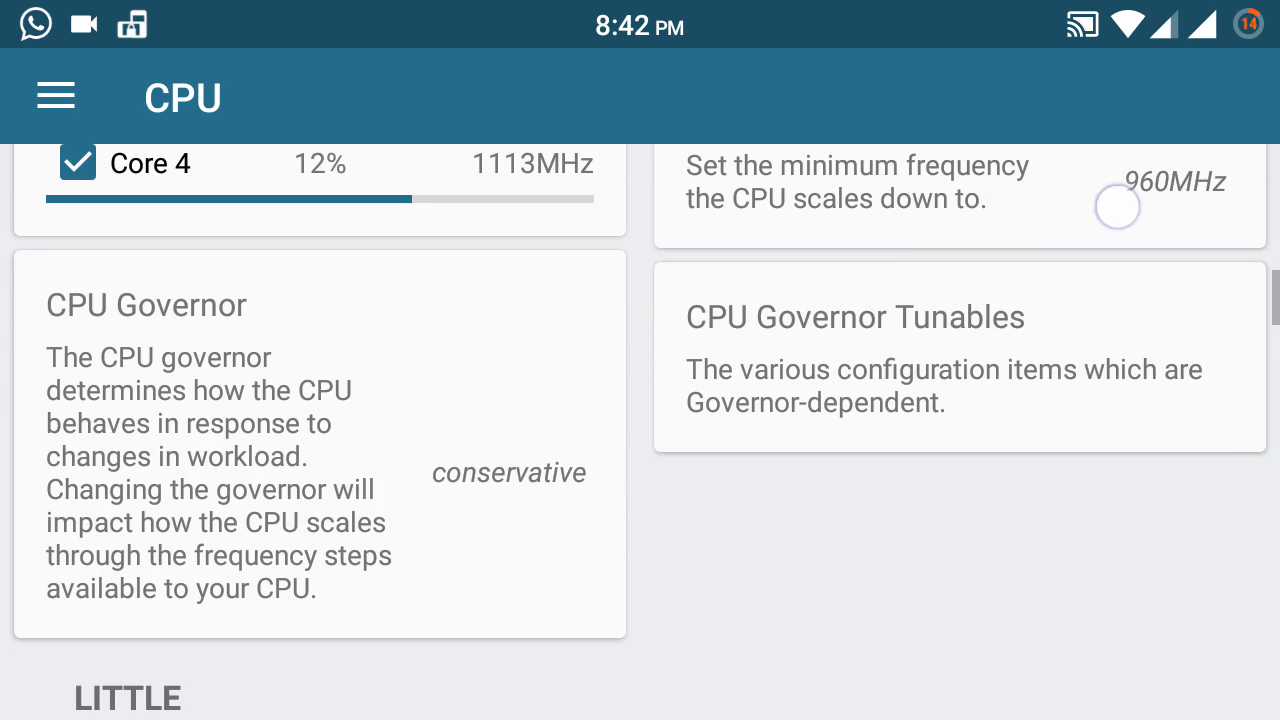
scroll(down, 3)
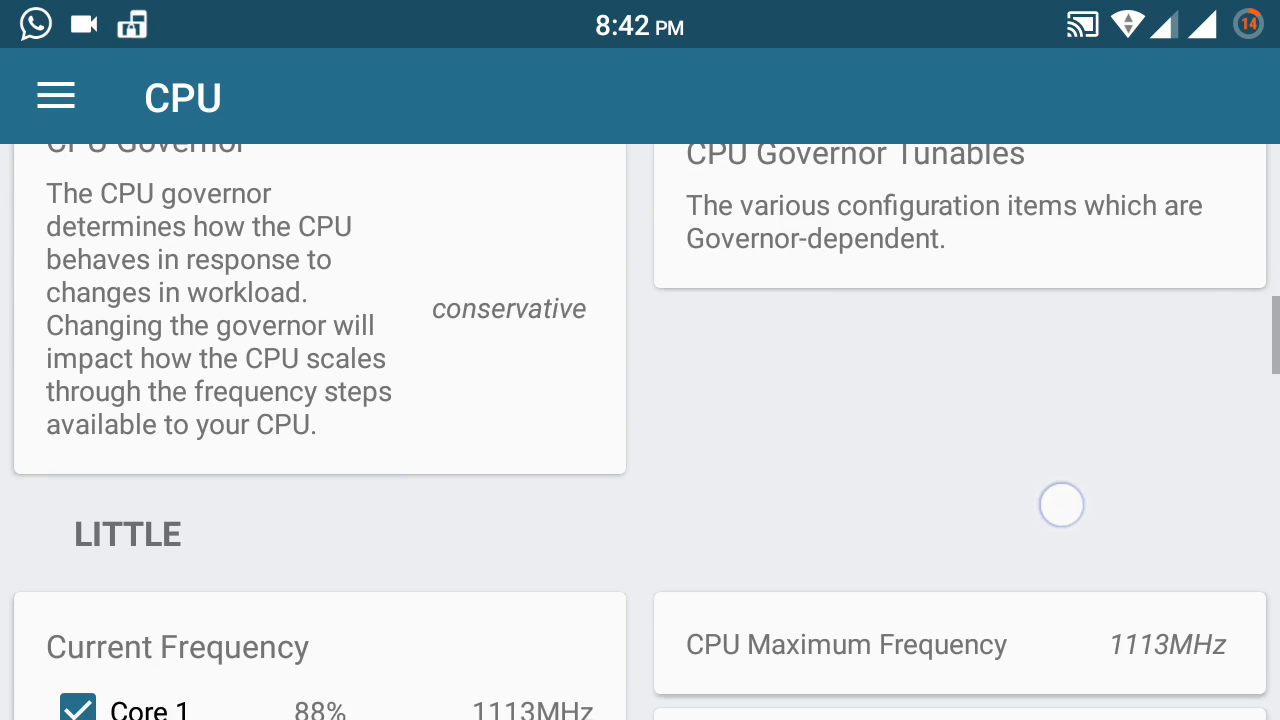
scroll(down, 3)
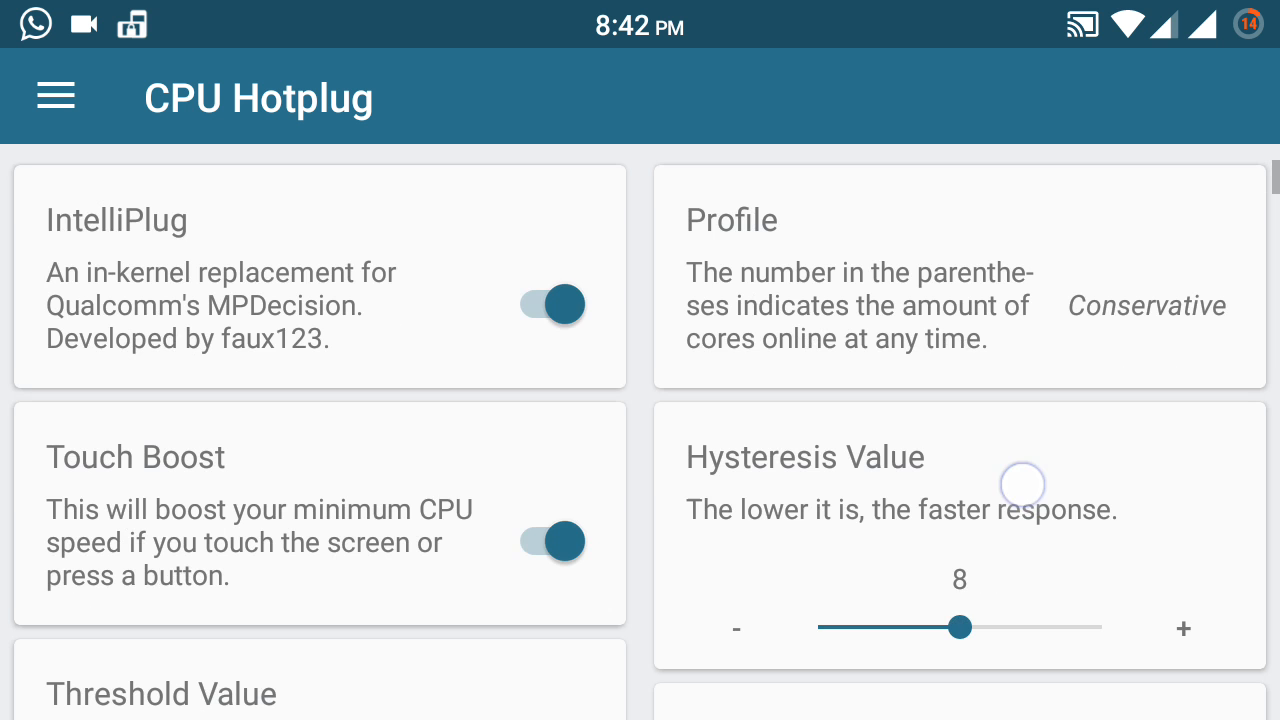
scroll(down, 3)
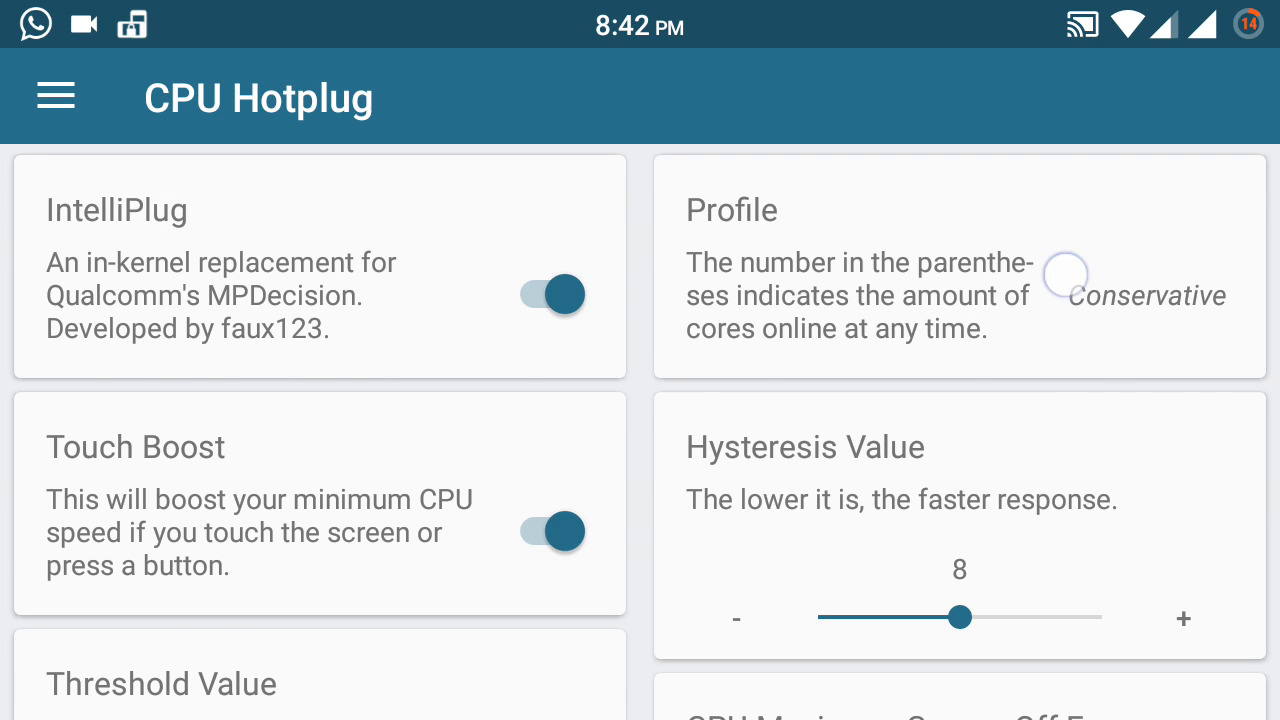
Step: View the GPU page showing 750MHz max, 50MHz min and the powersave governor
click(56, 96)
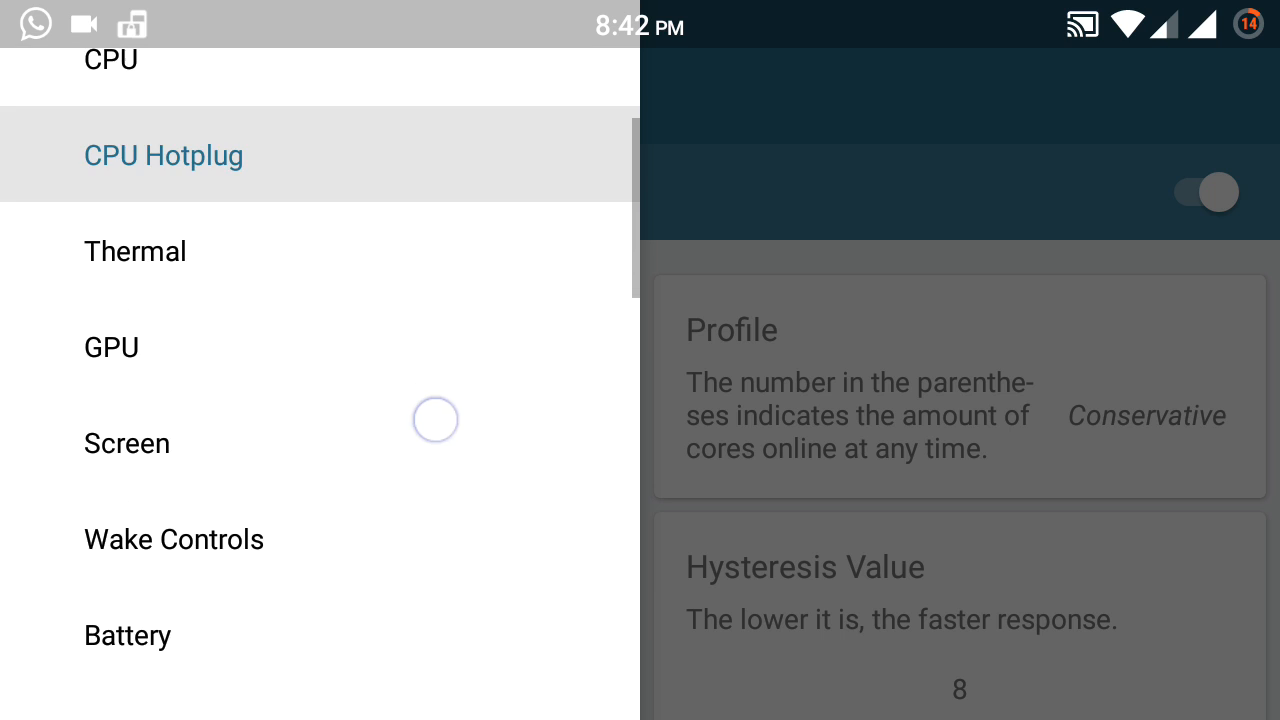
click(112, 348)
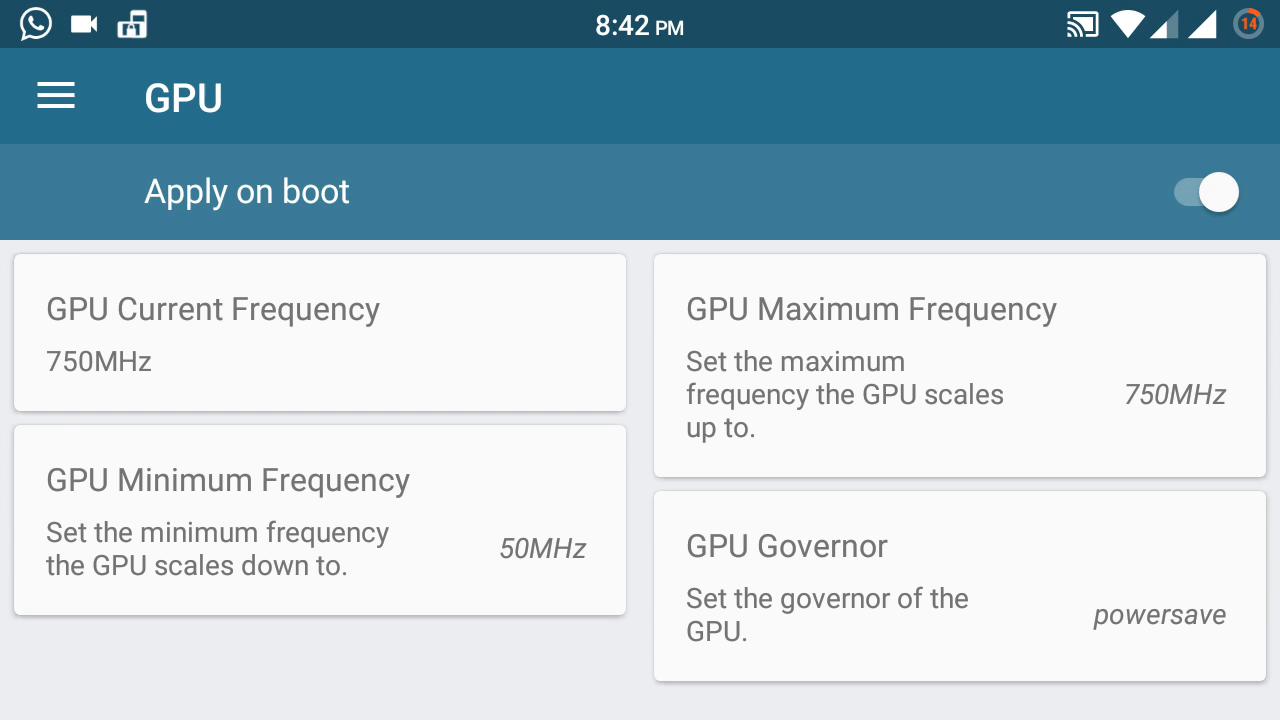
click(56, 96)
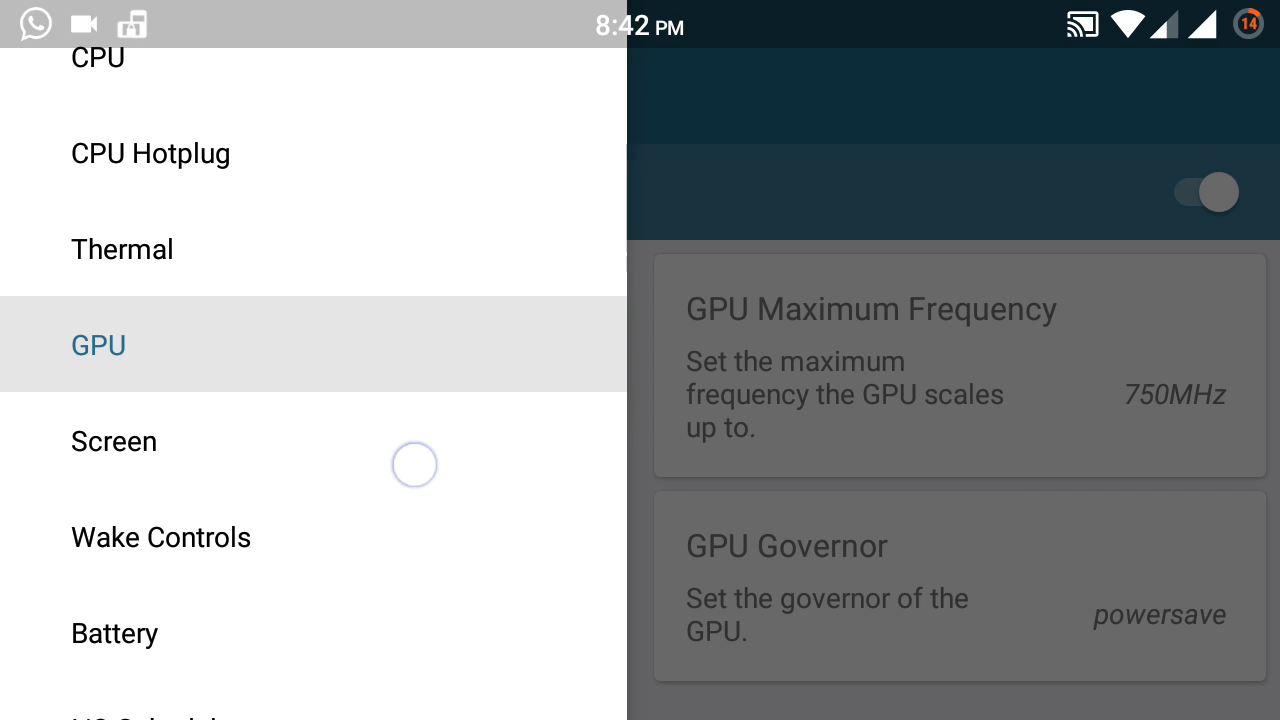
scroll(down, 3)
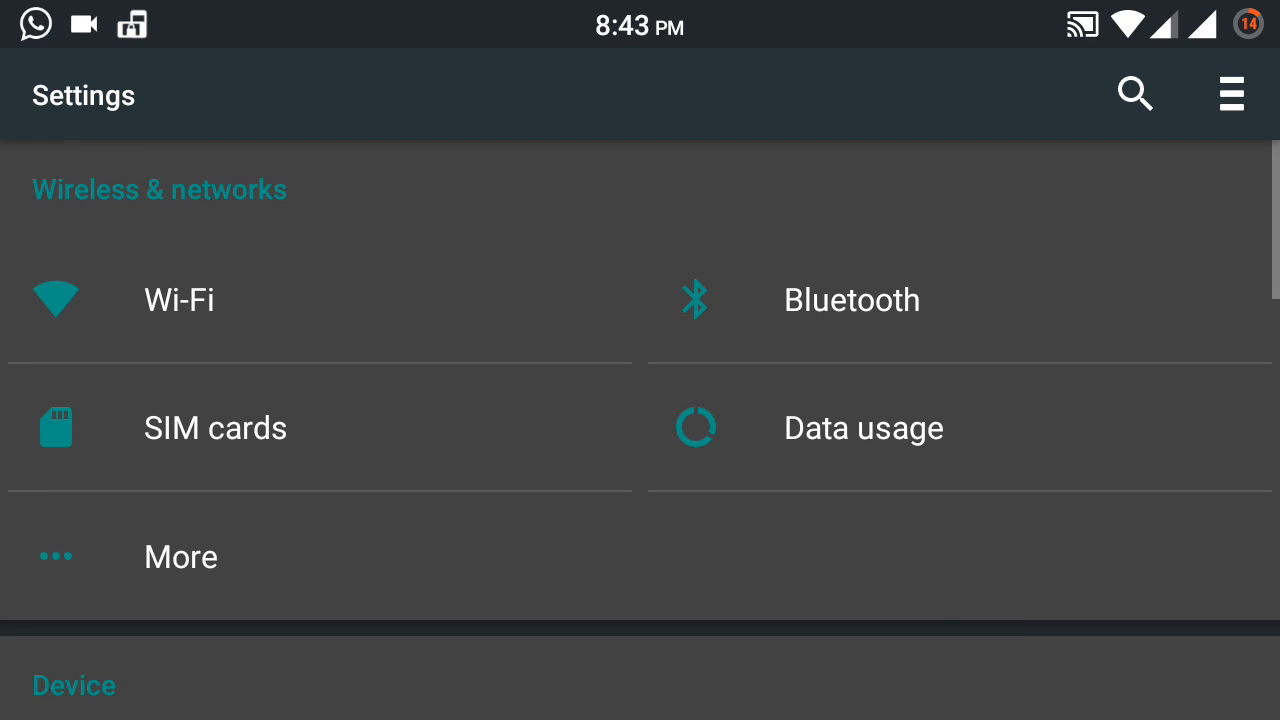
scroll(down, 3)
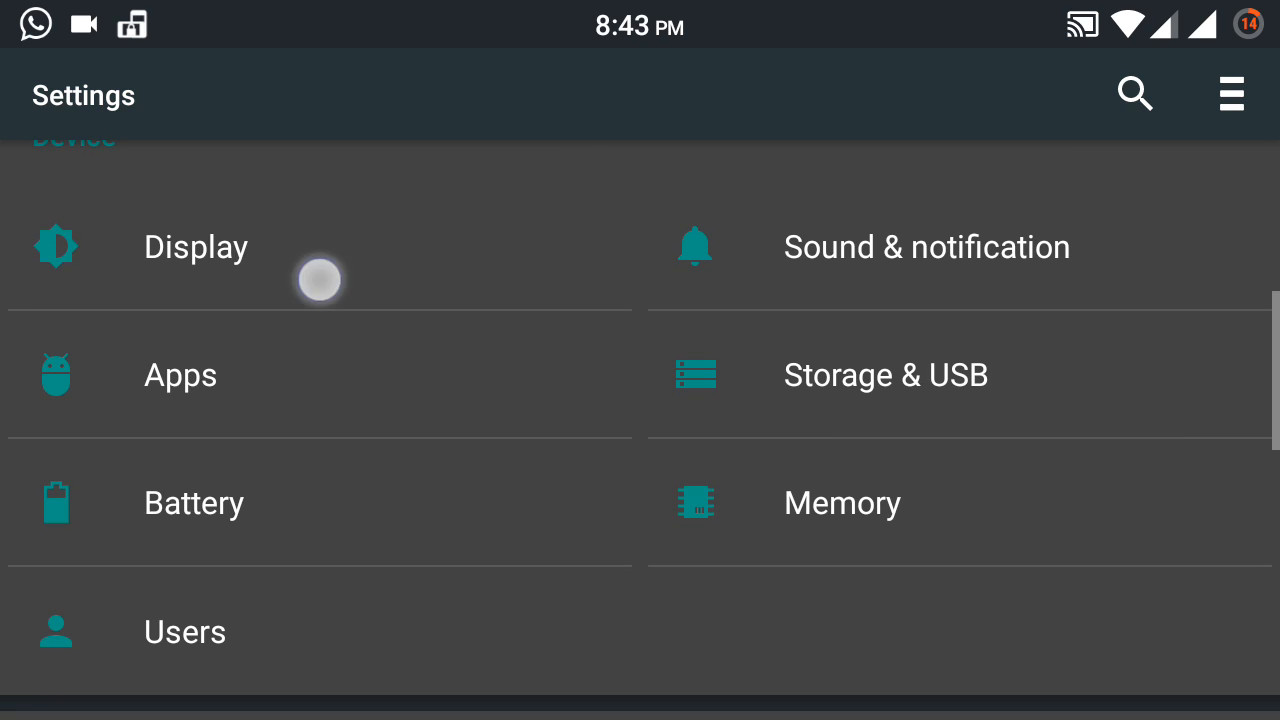
click(196, 248)
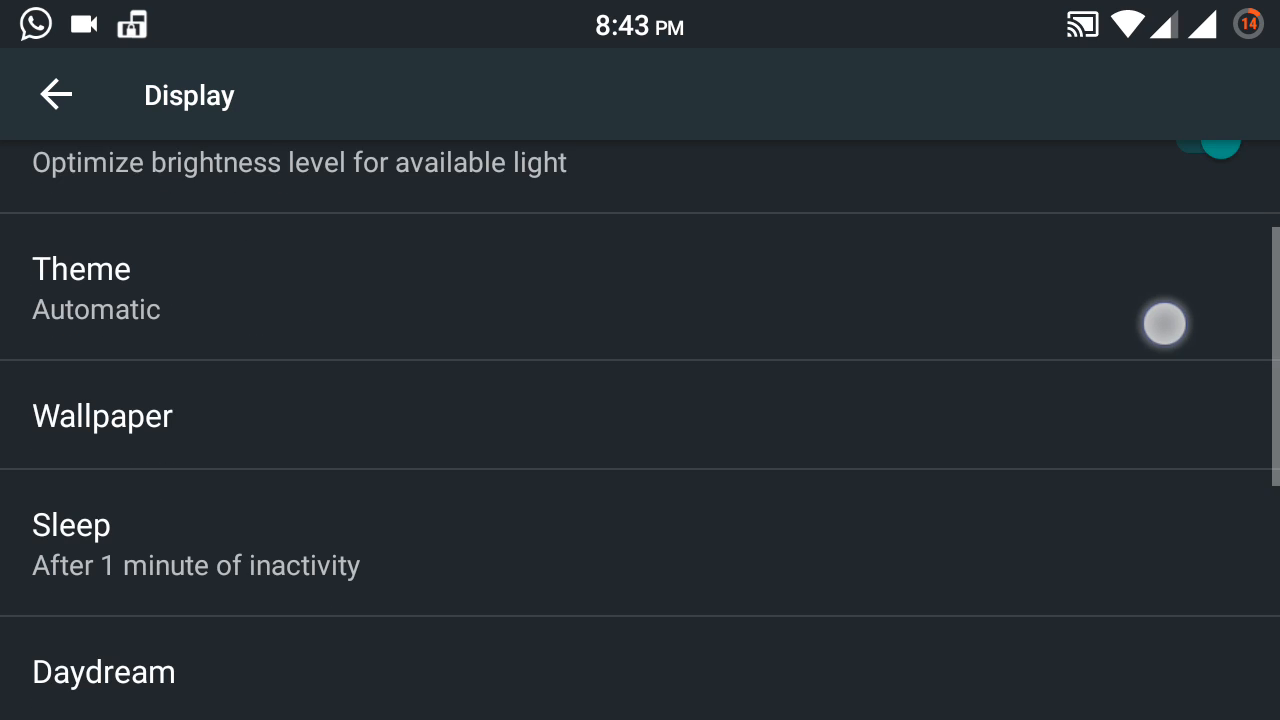
click(80, 268)
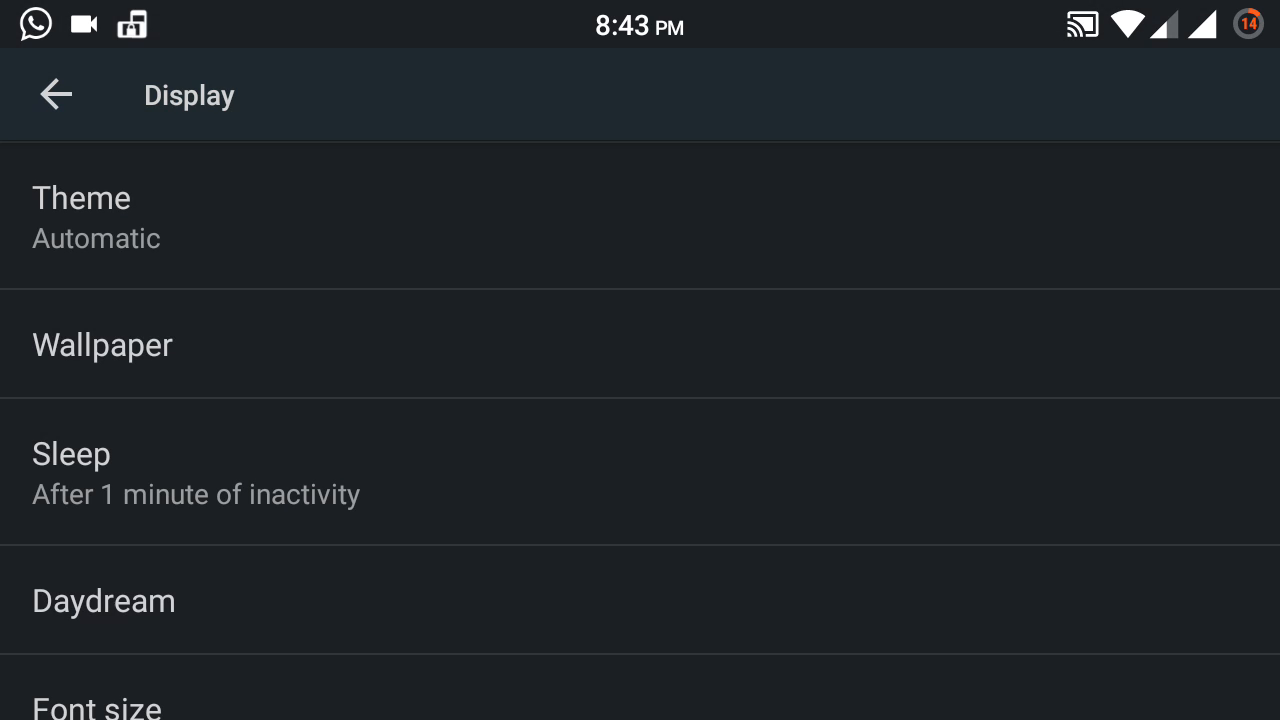
click(80, 198)
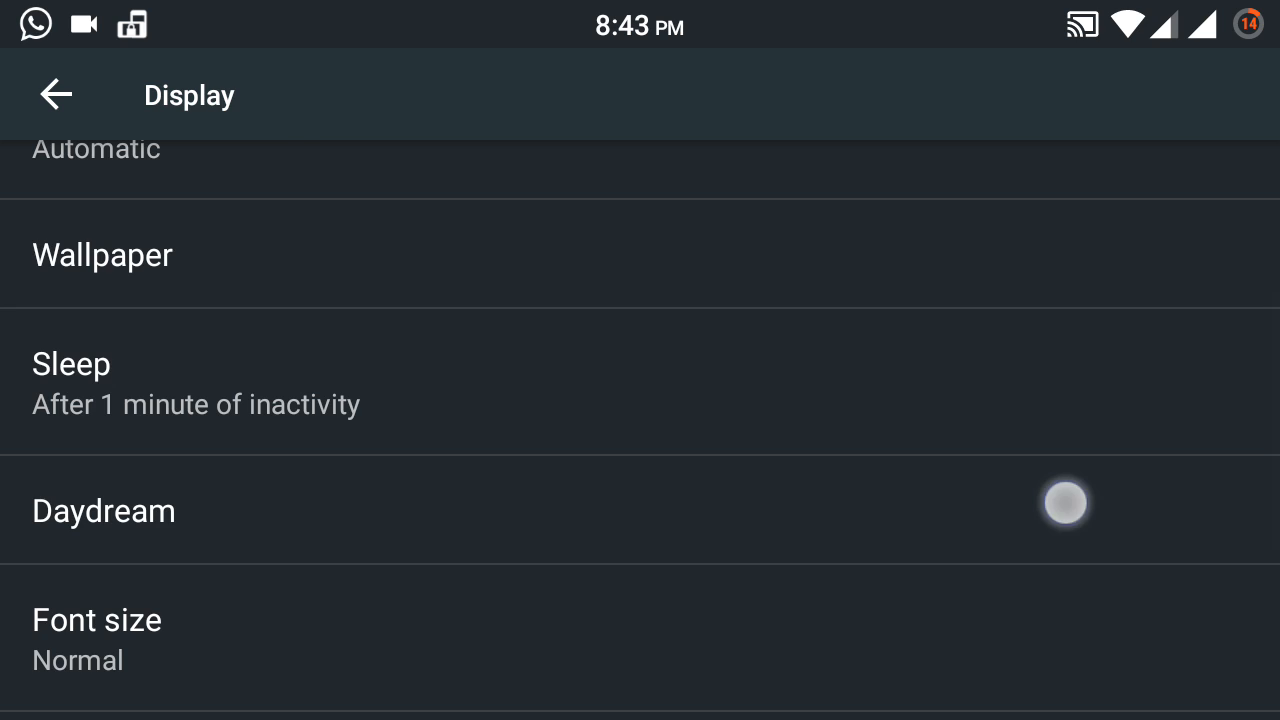
scroll(down, 3)
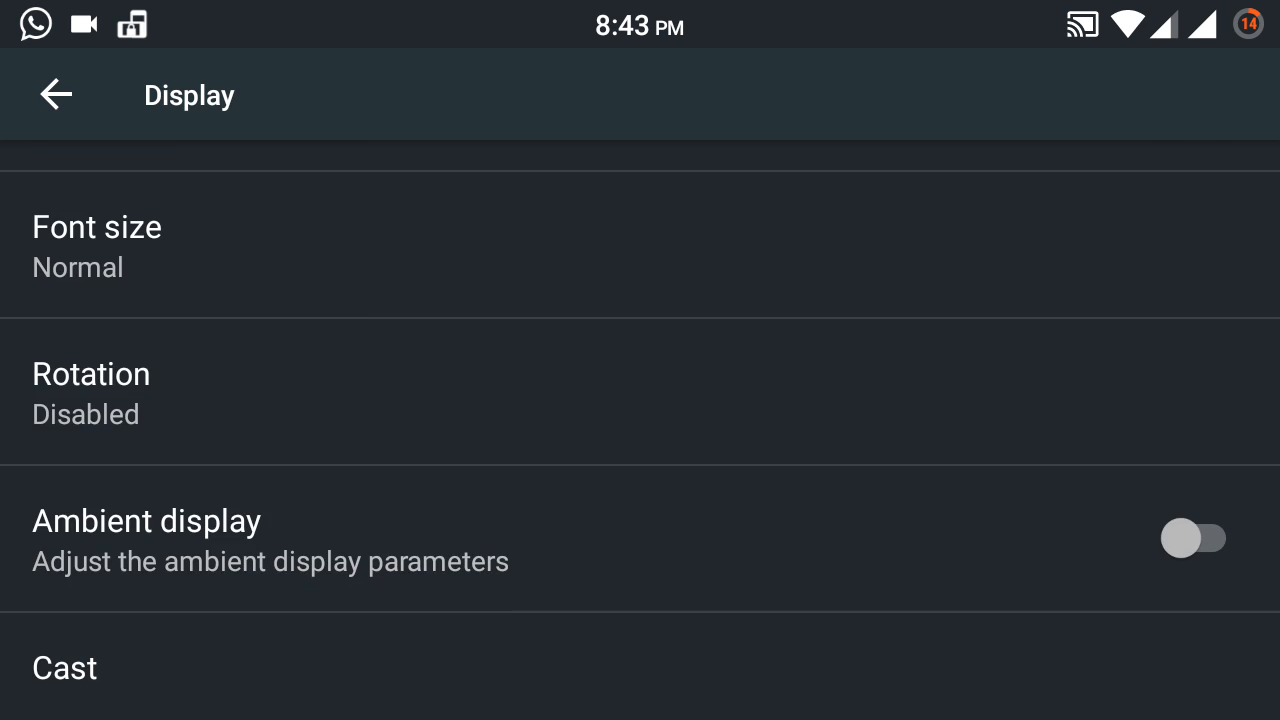
click(1008, 320)
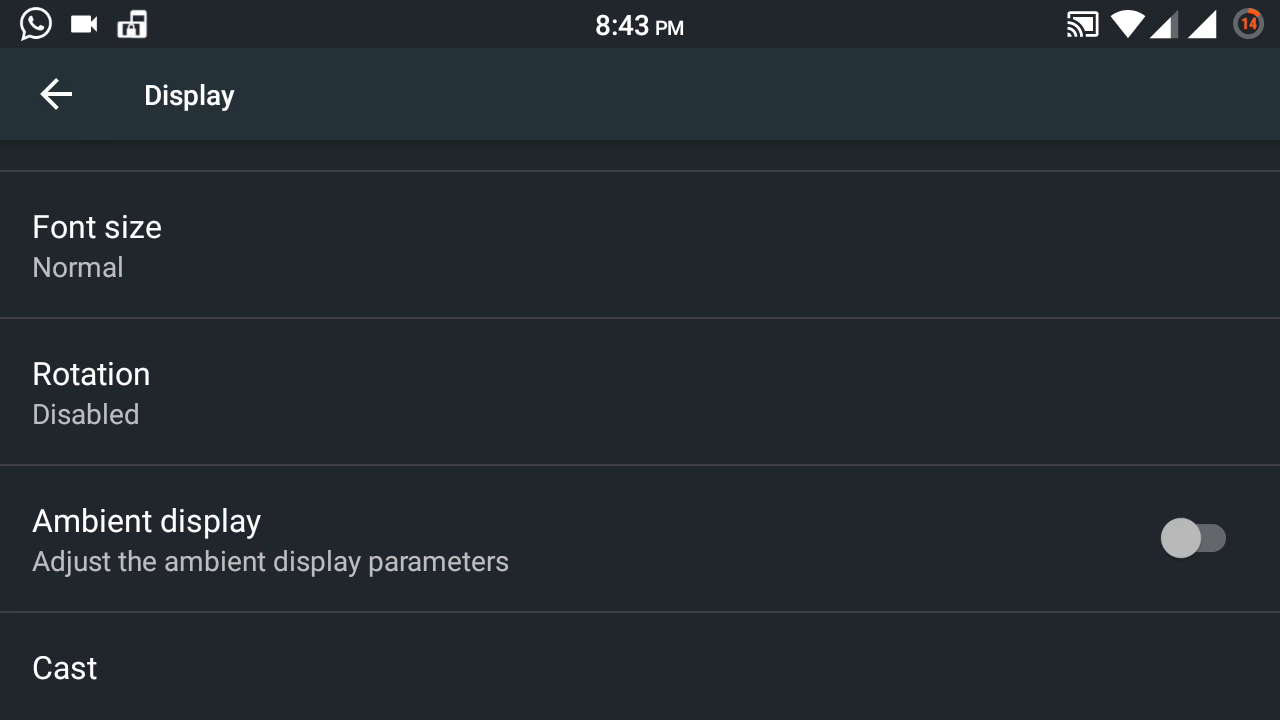
click(56, 94)
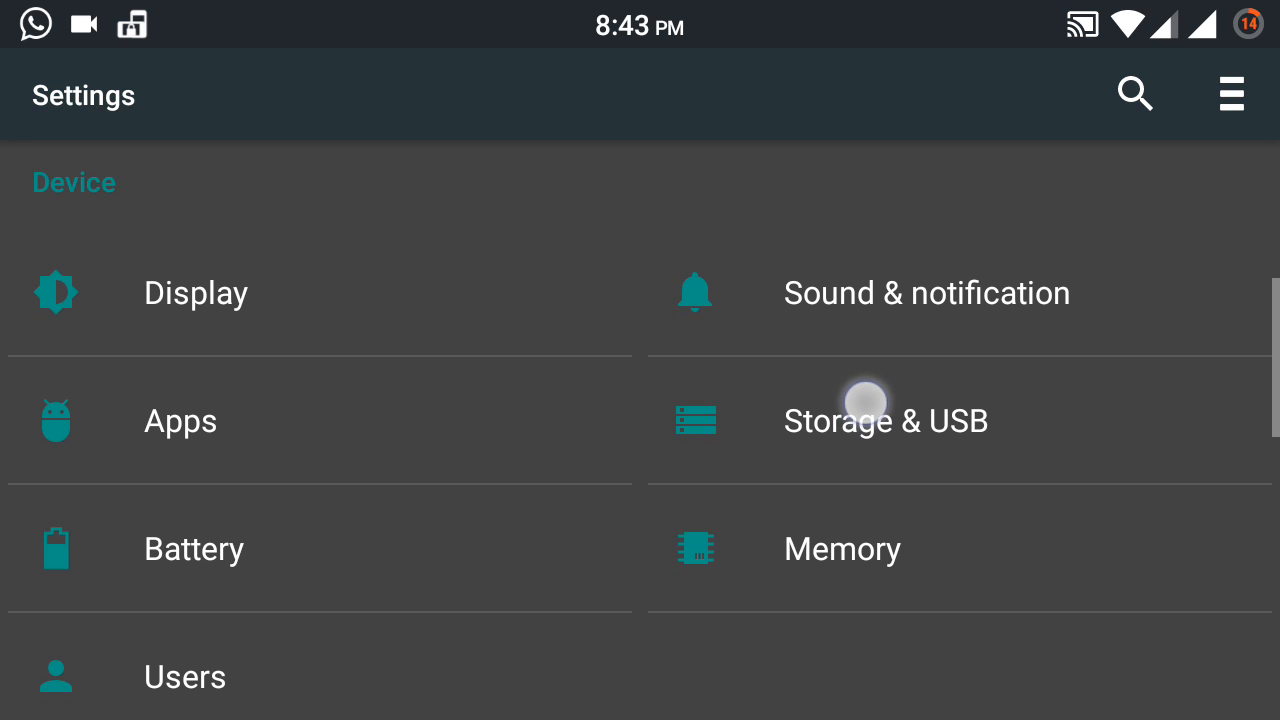
scroll(down, 3)
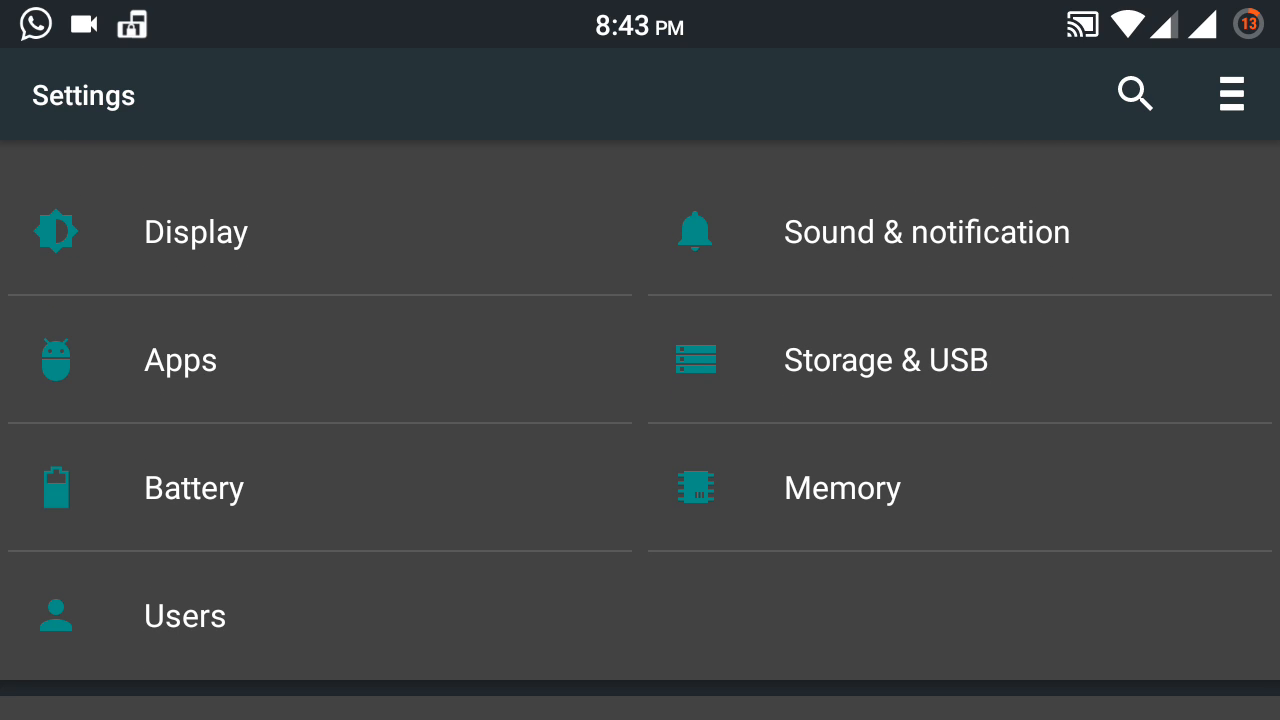
click(842, 488)
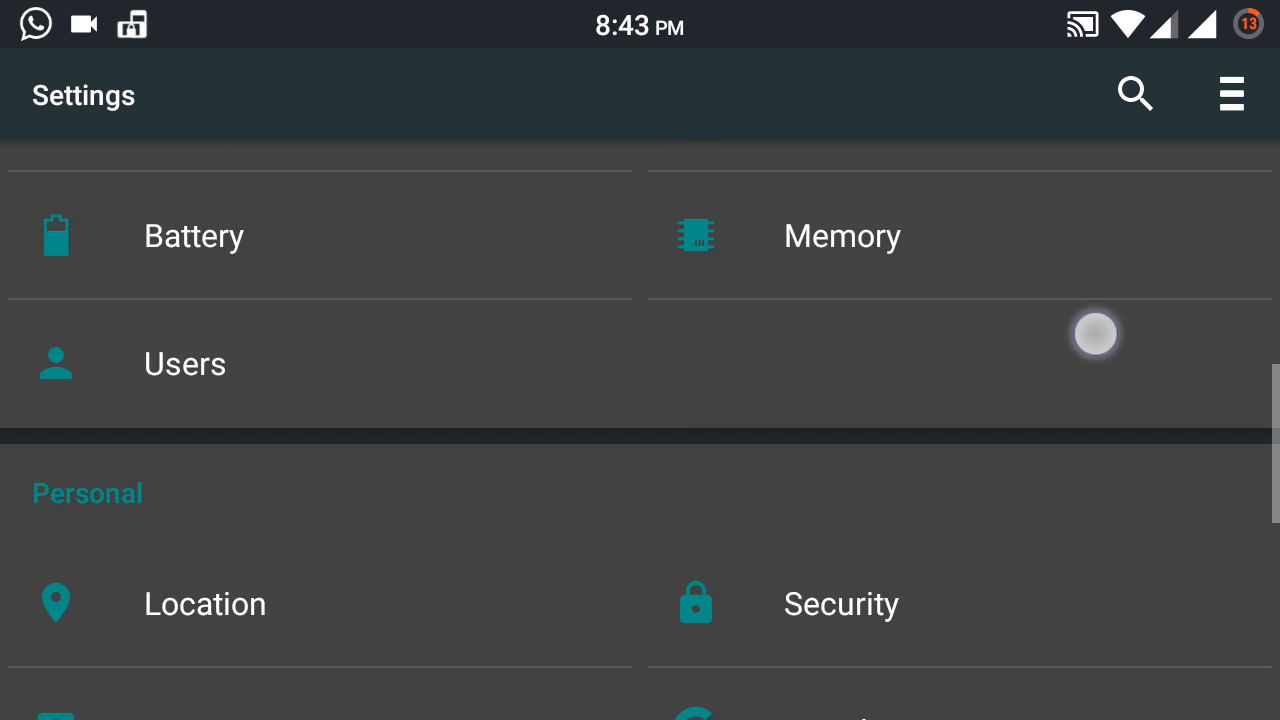
scroll(down, 3)
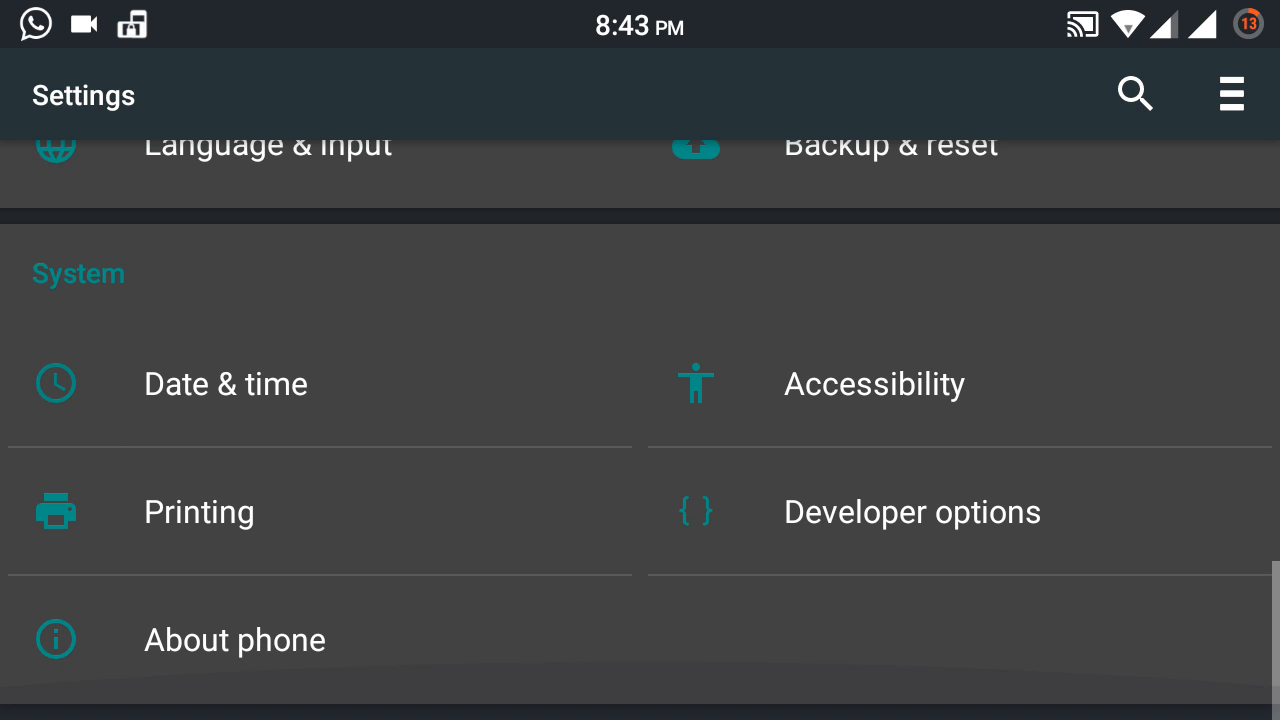
click(912, 512)
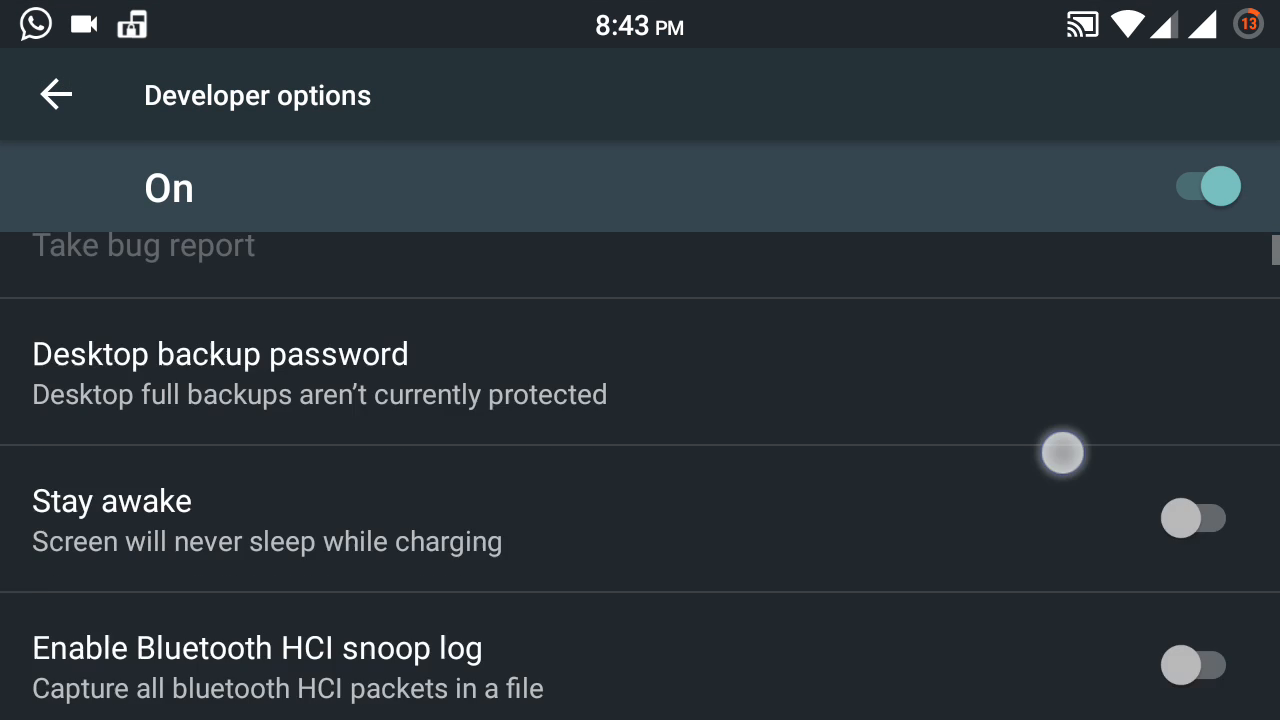
scroll(down, 3)
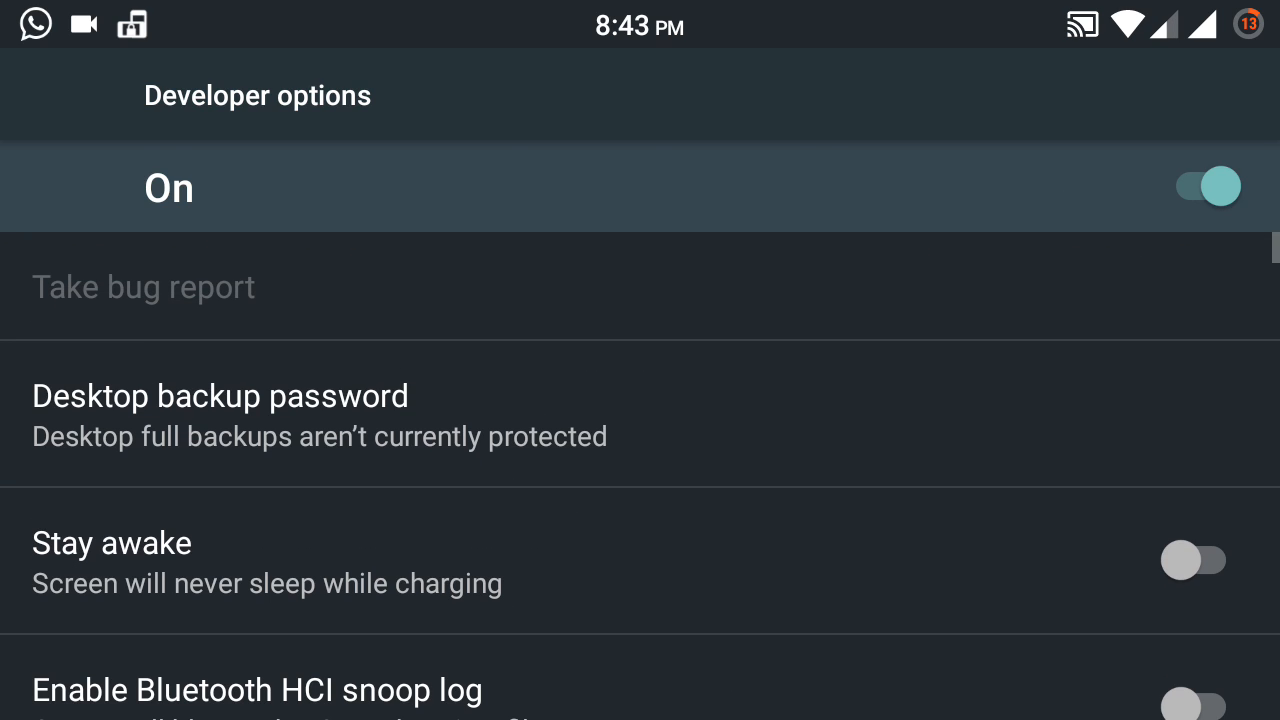
key(Back)
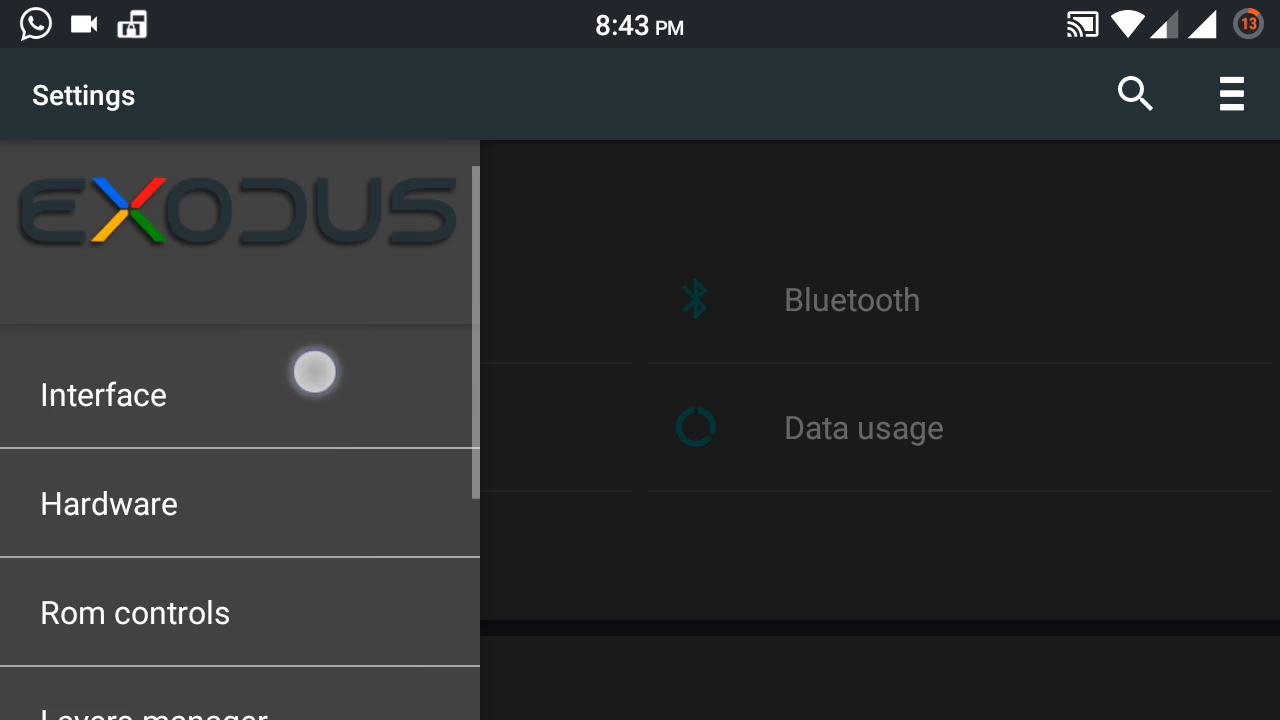
Step: Browse the Exodus interface Status bar, Gestures and Overview settings pages
scroll(down, 3)
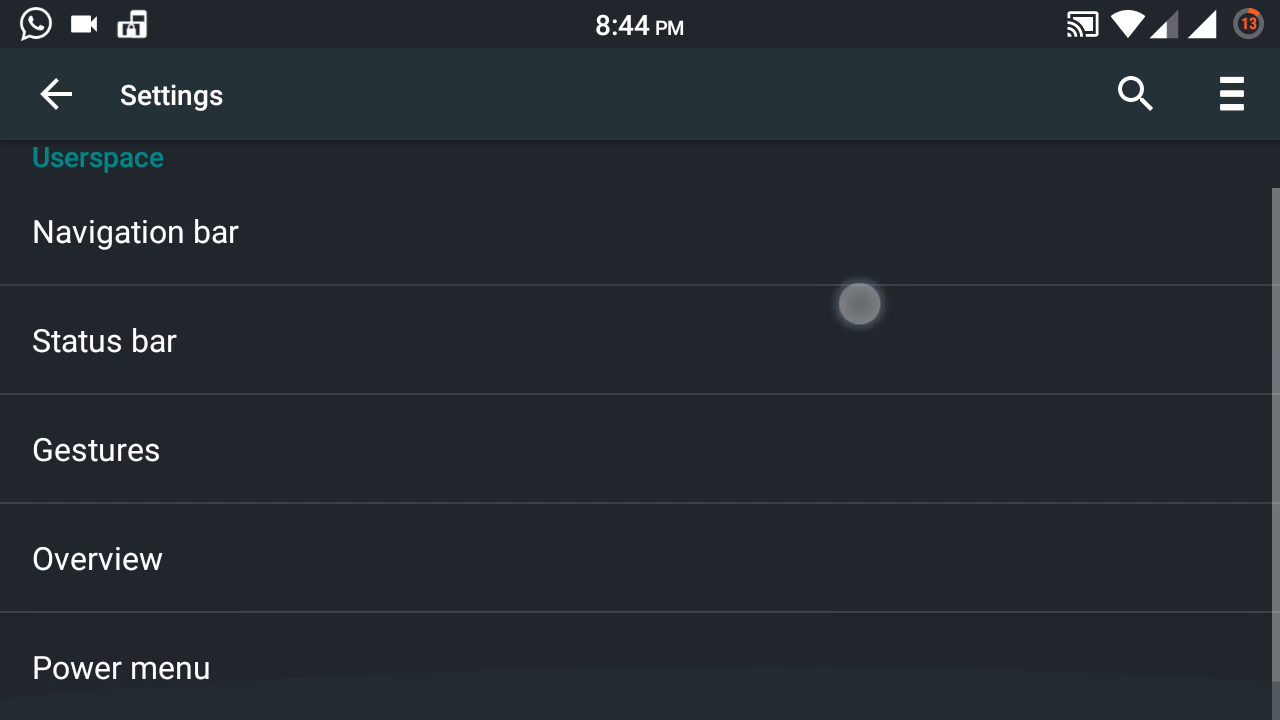
click(104, 340)
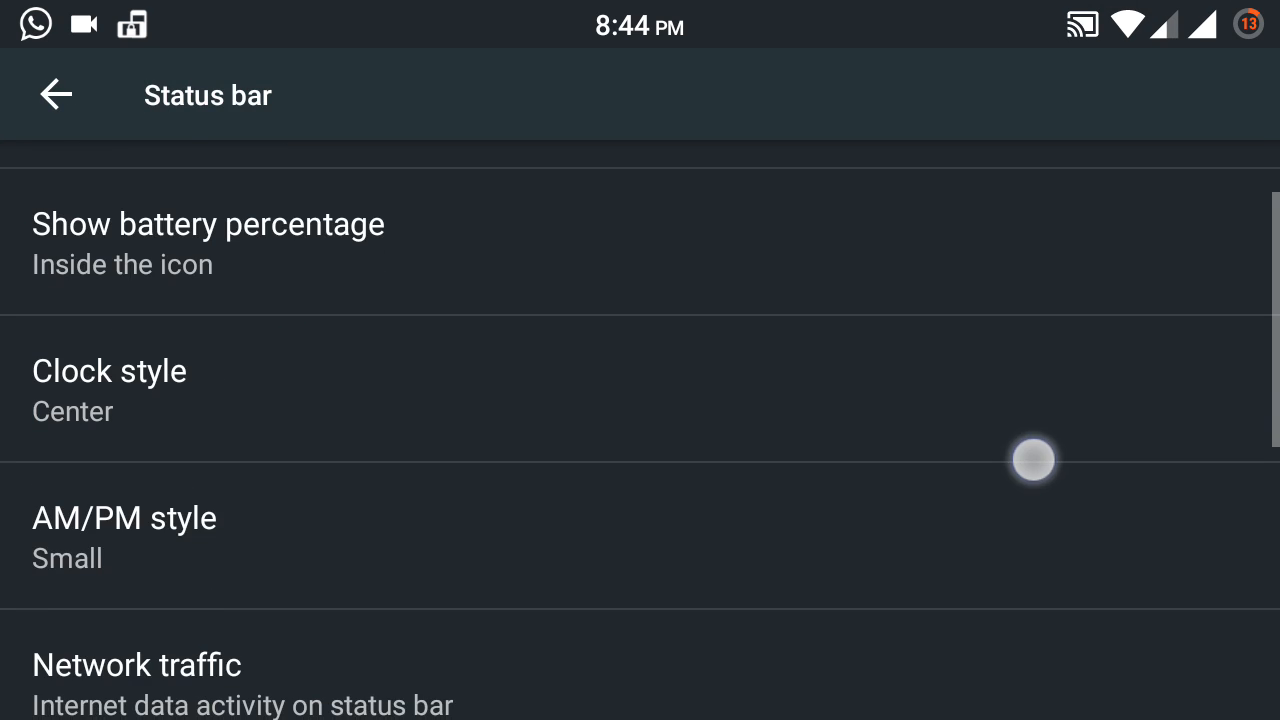
scroll(down, 3)
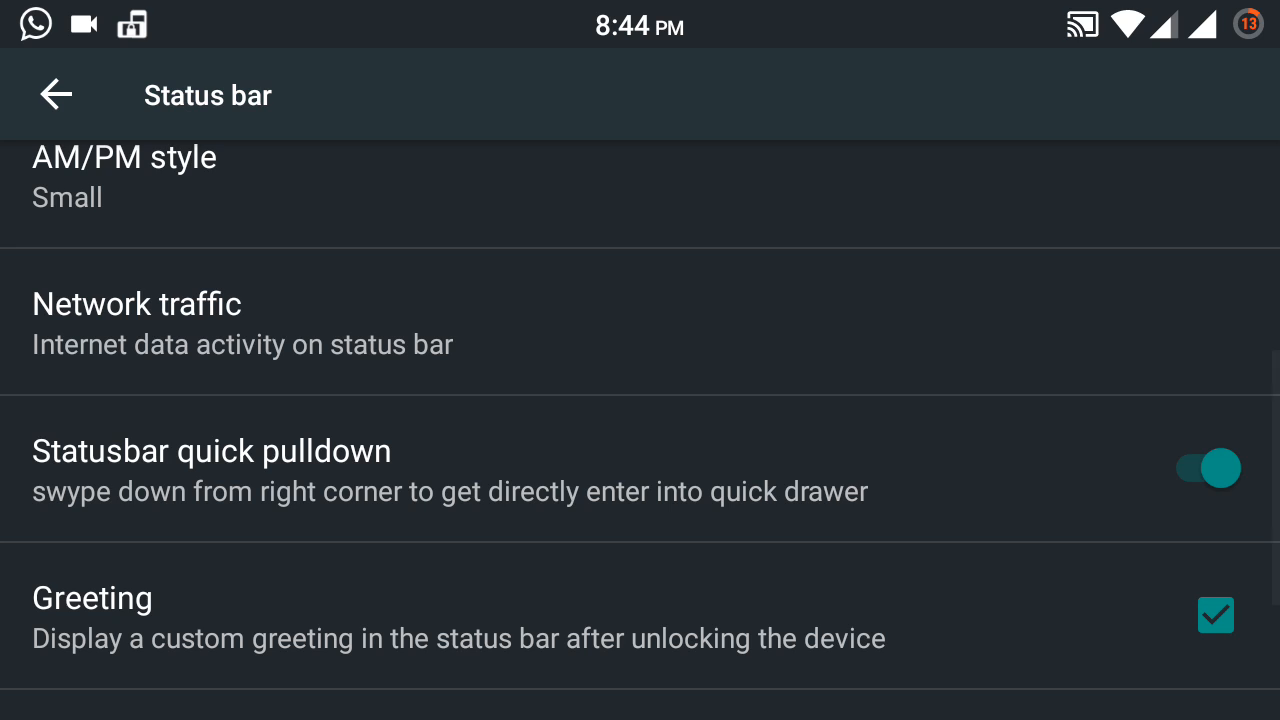
click(56, 94)
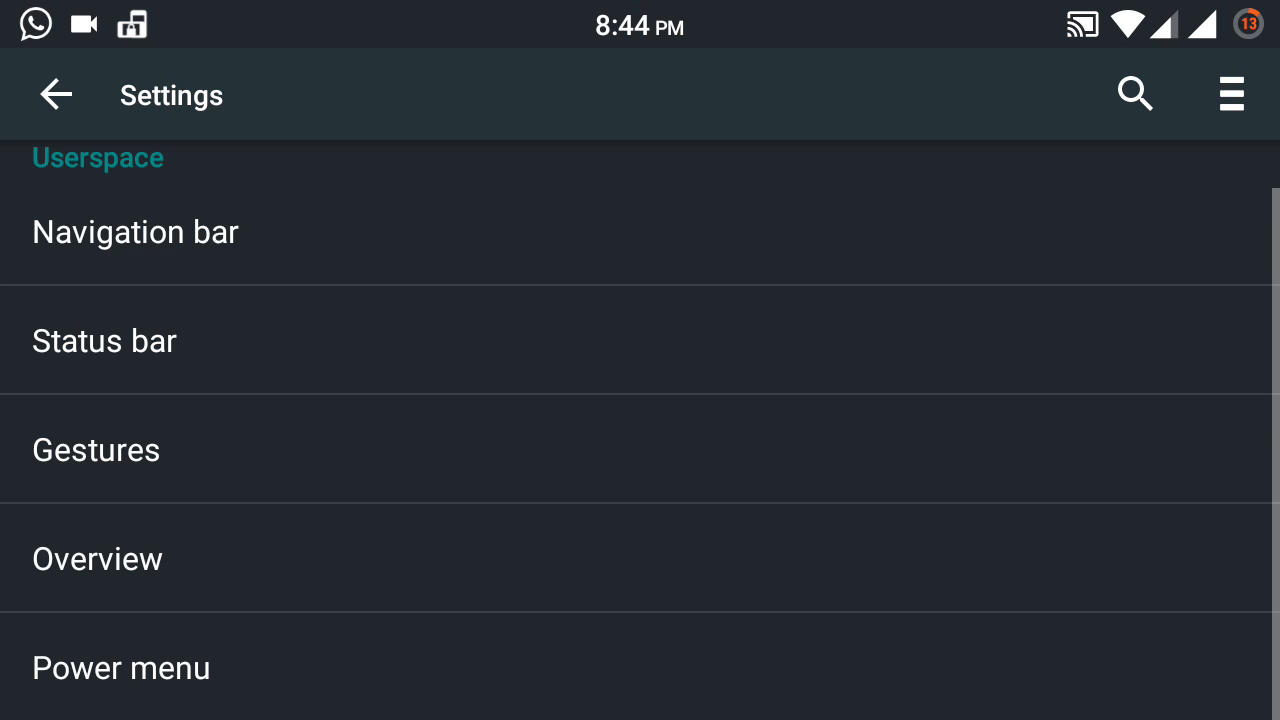
click(96, 448)
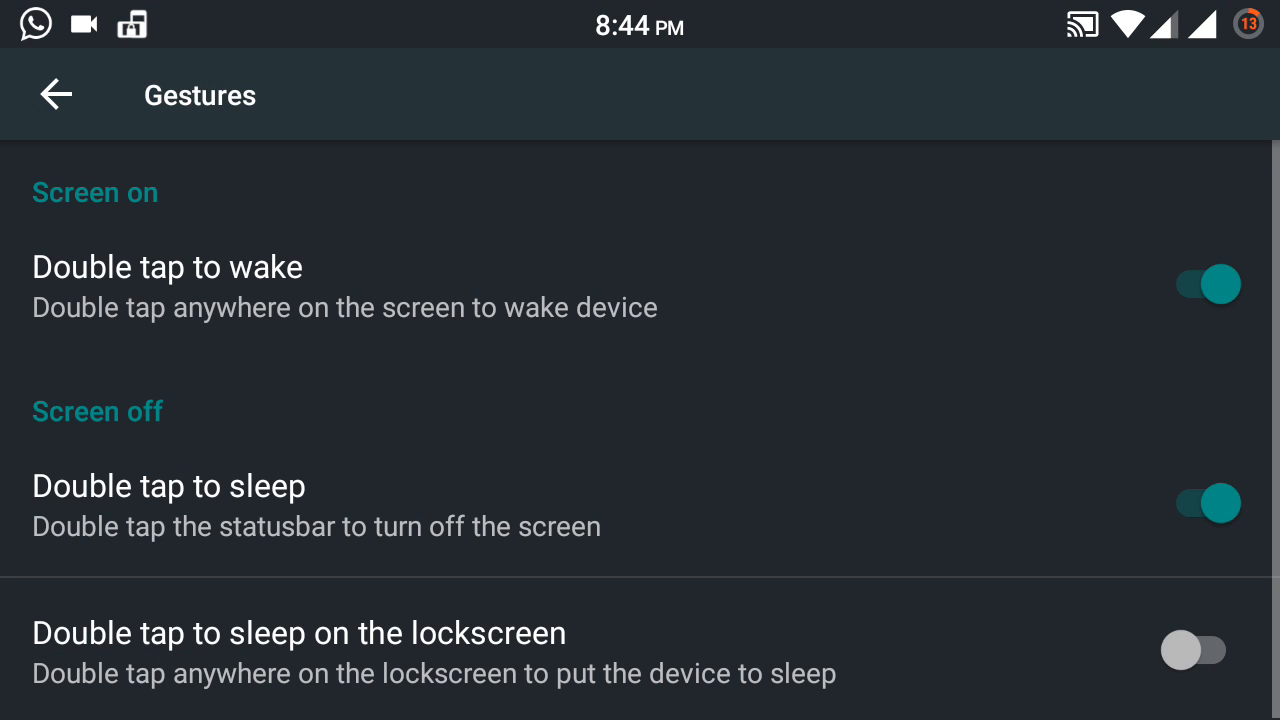
click(56, 94)
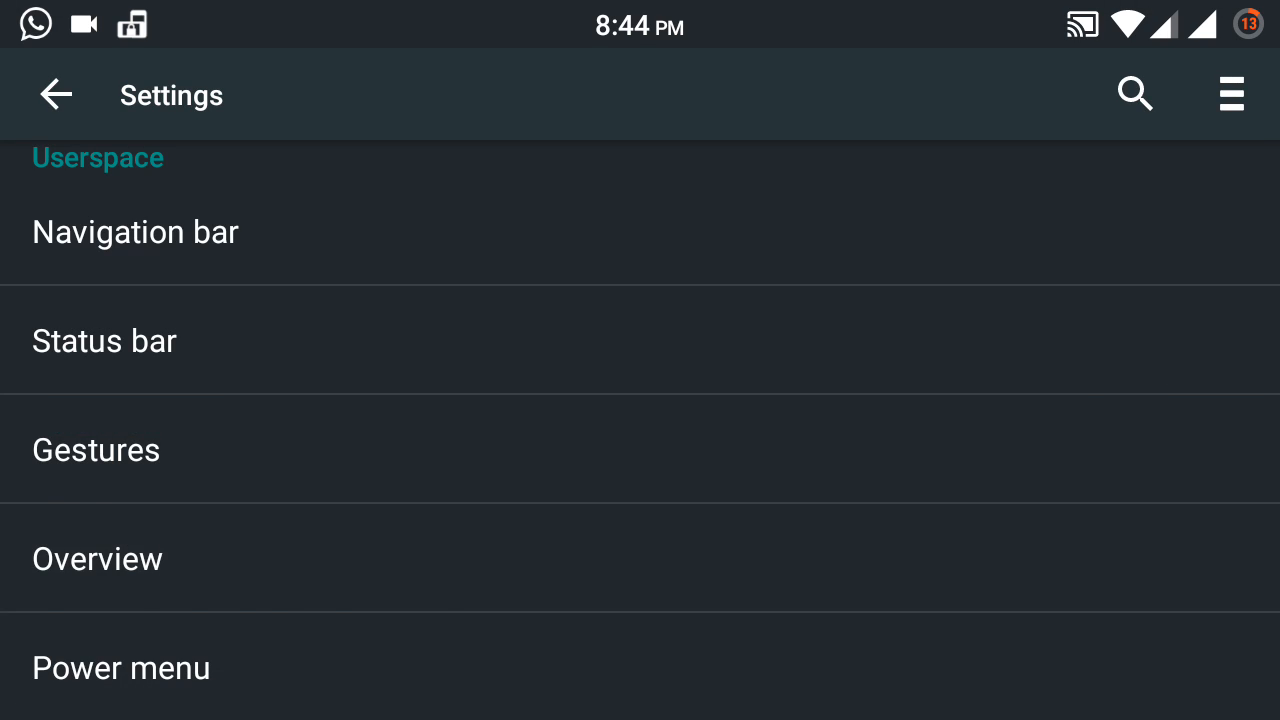
click(96, 558)
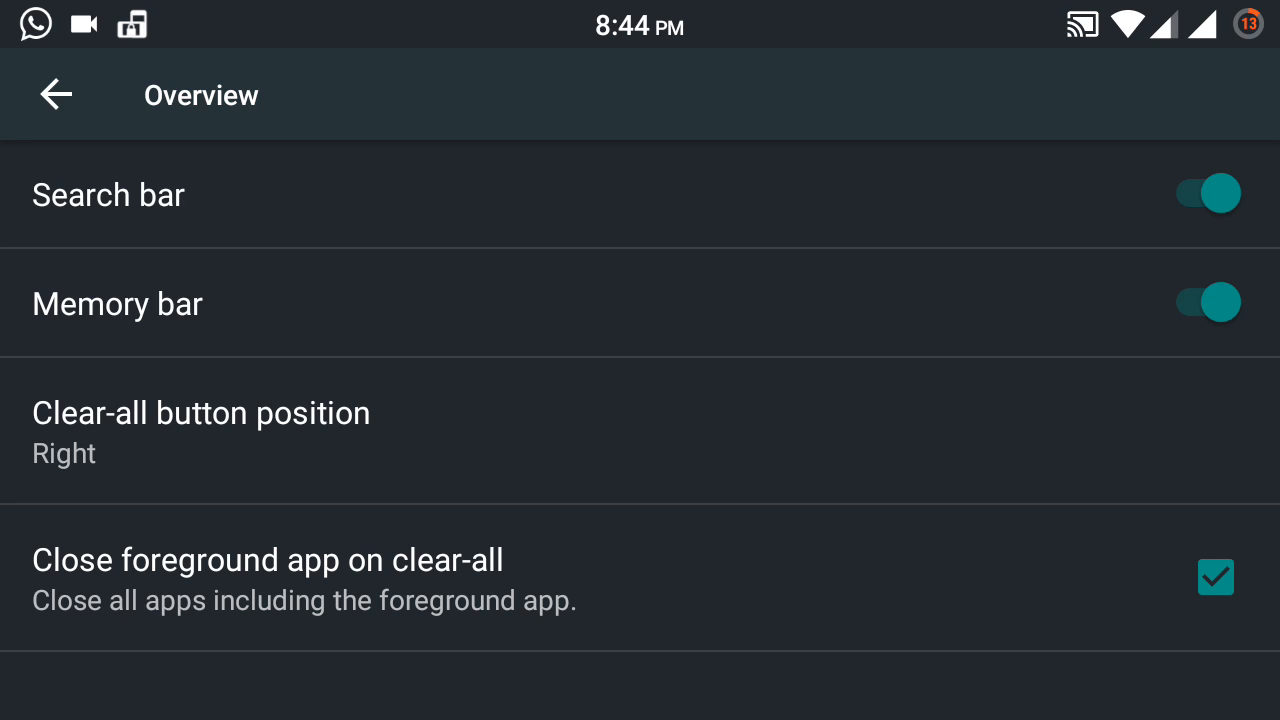
click(56, 94)
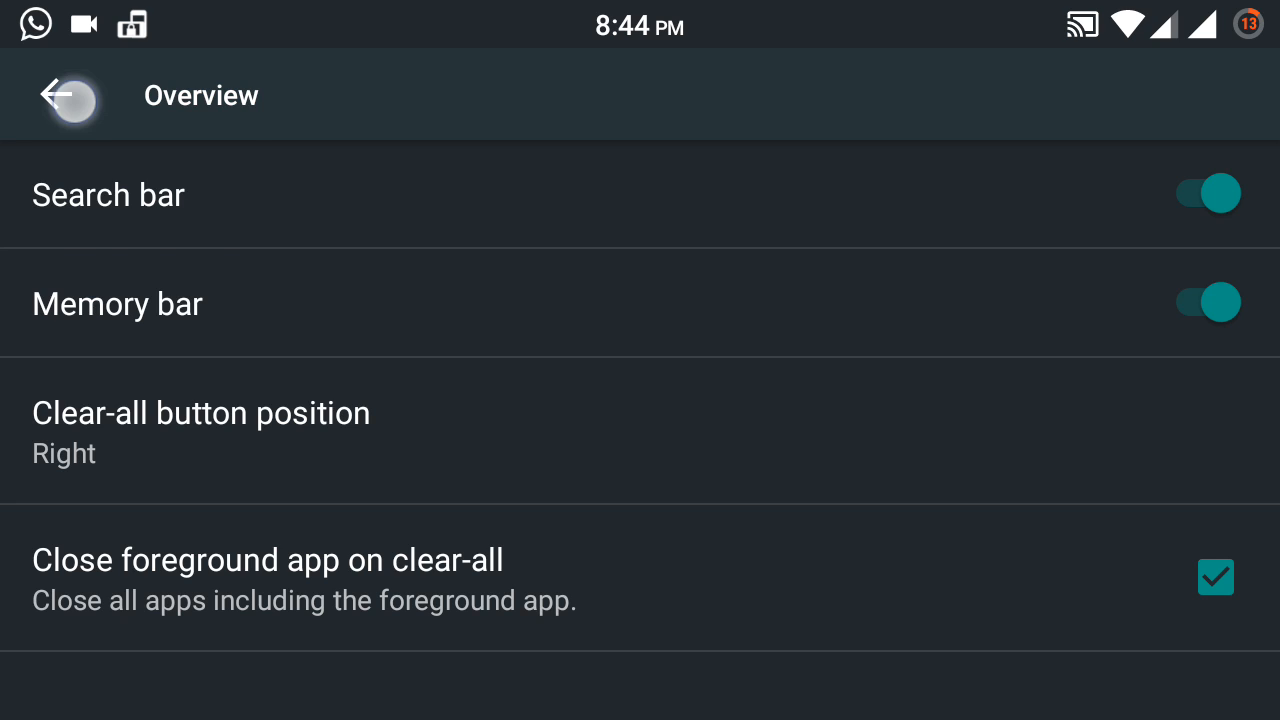
Step: Enable Screenshot in the Power menu alongside Power off, Reboot menu and Airplane mode
click(70, 96)
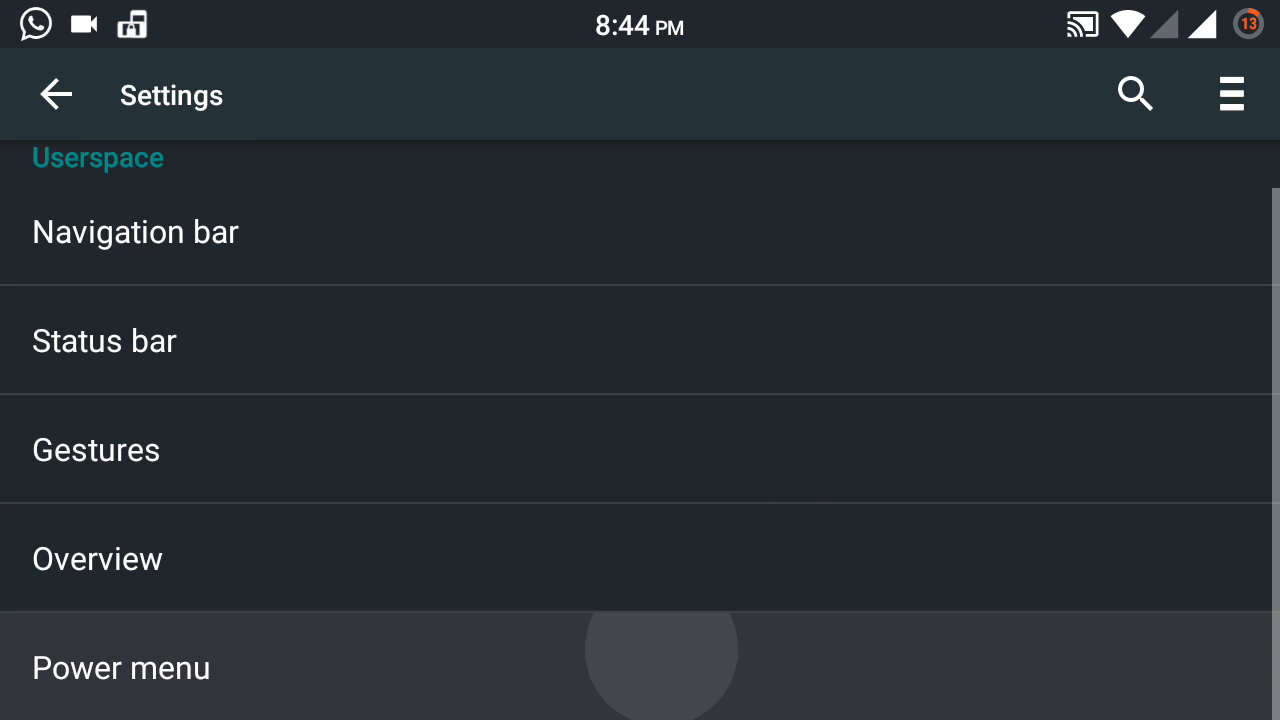
click(120, 668)
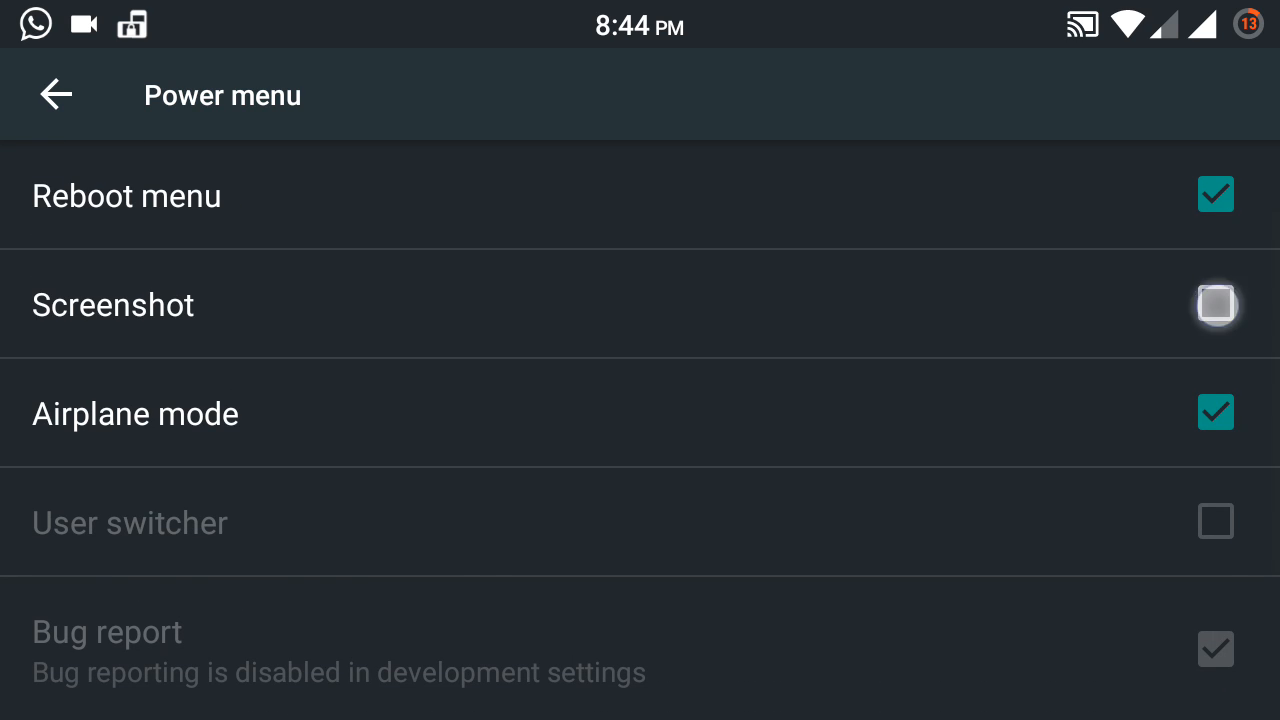
scroll(down, 3)
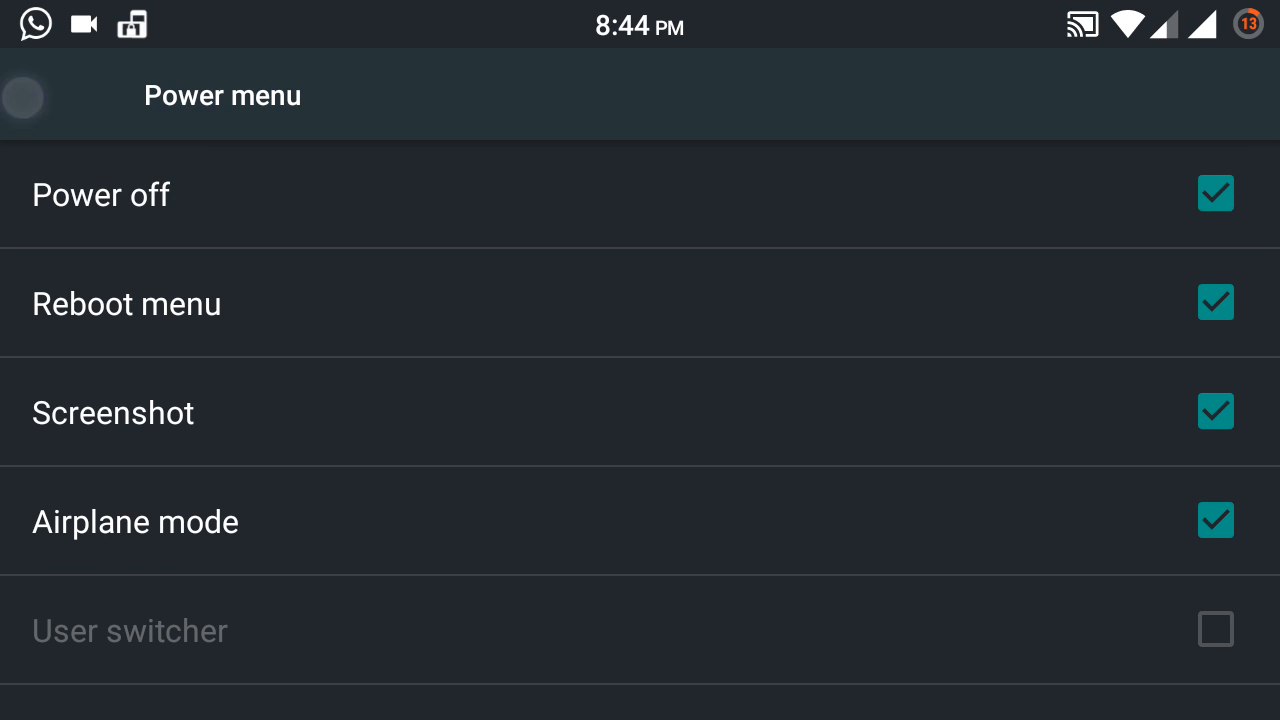
click(56, 96)
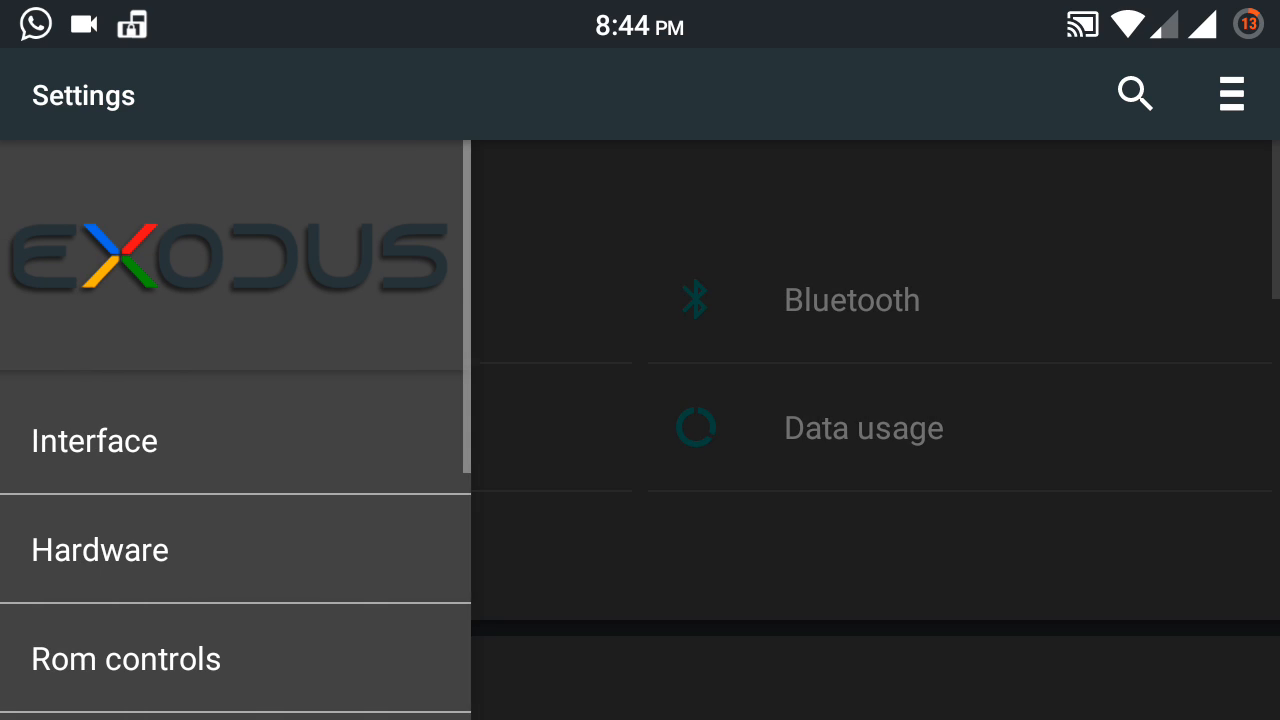
Step: Look over the Exodus Hardware button options and ROM controls such as AOSP app manager
click(100, 548)
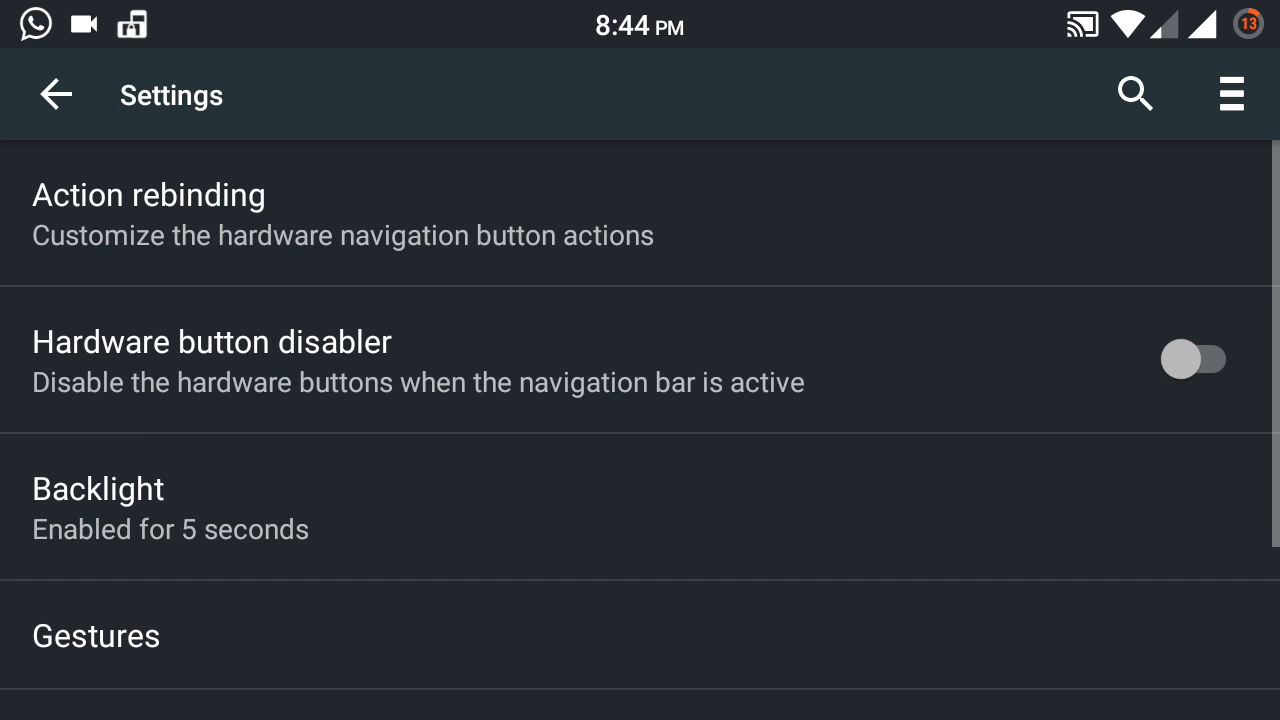
scroll(down, 3)
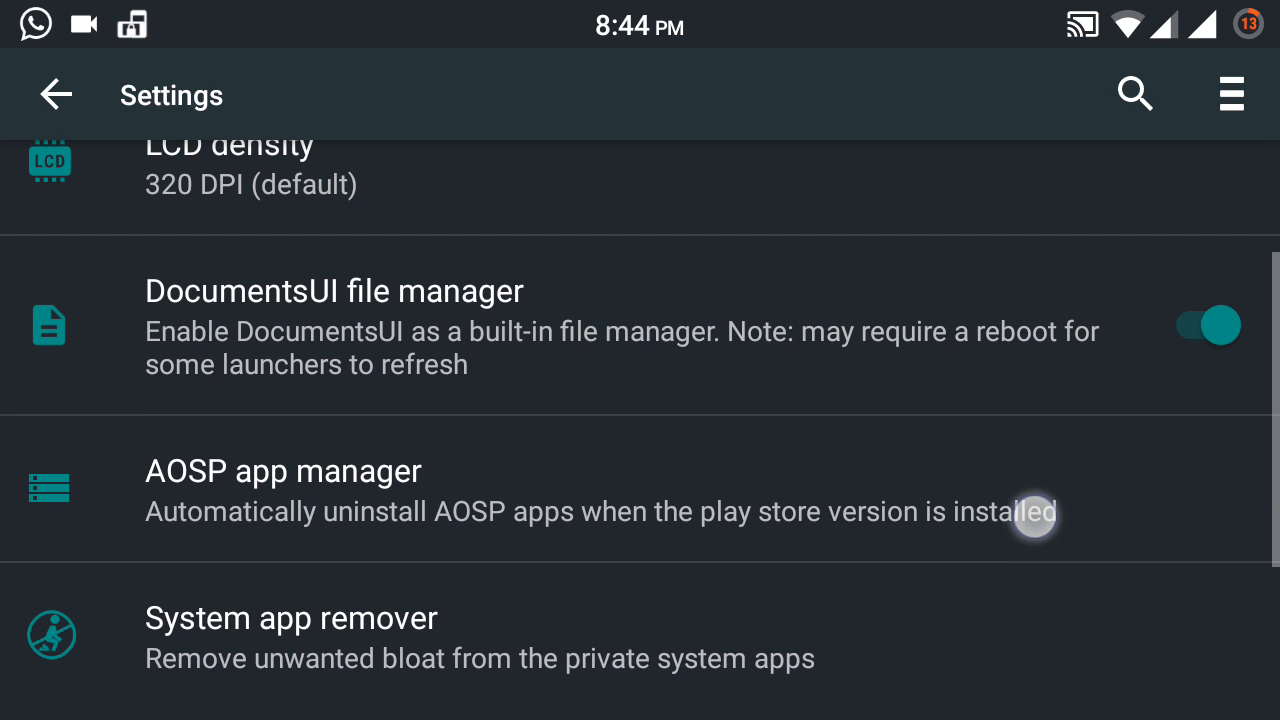
scroll(down, 3)
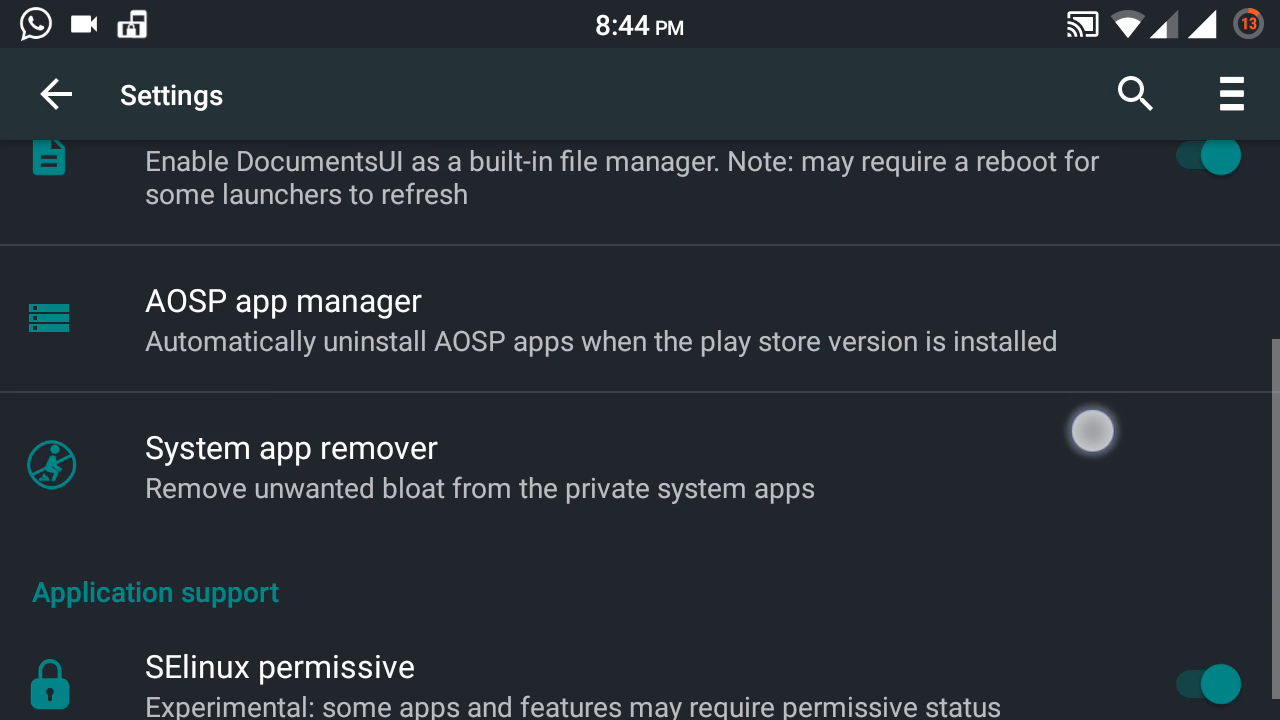
scroll(down, 3)
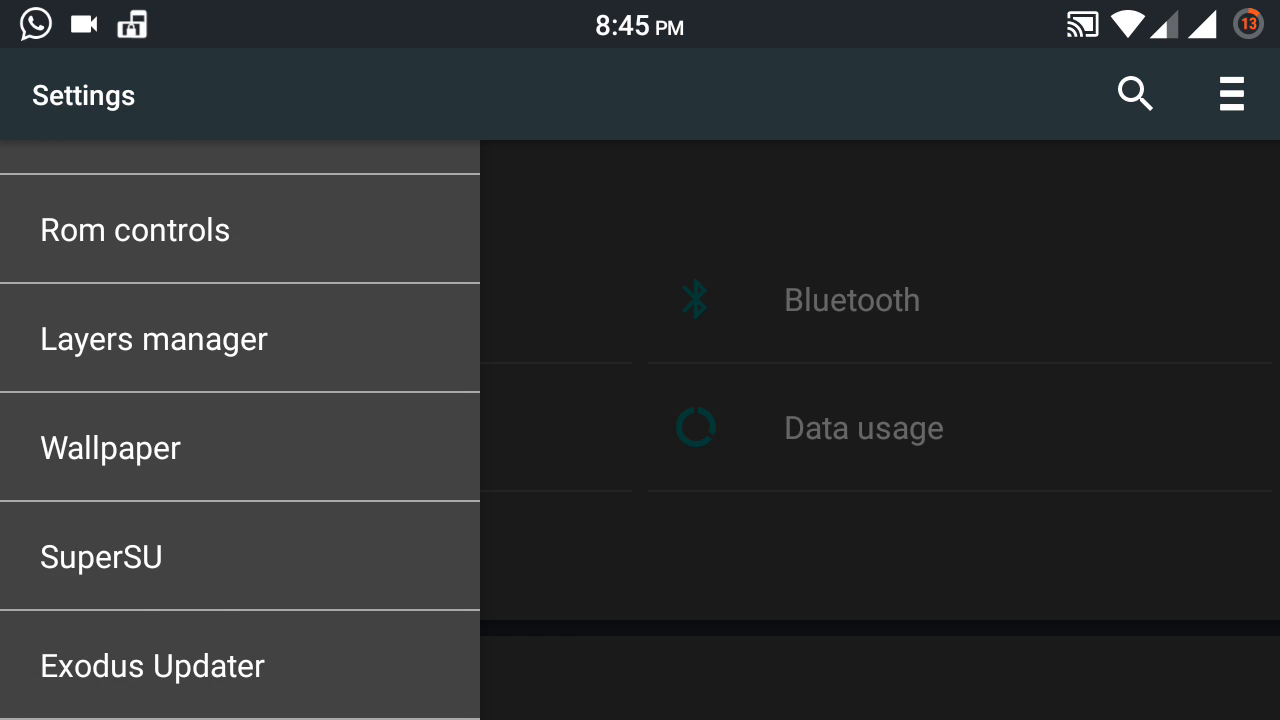
Step: Return to the main Settings list and then to the home screen
click(152, 664)
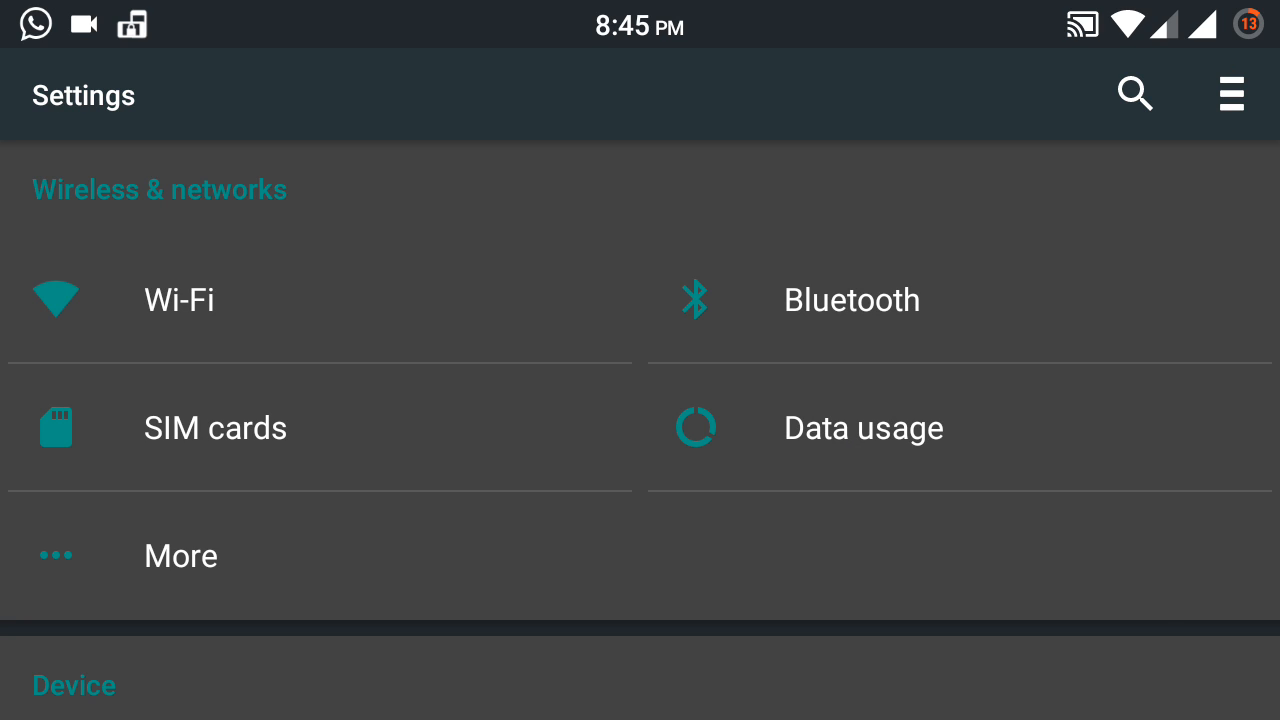
scroll(down, 3)
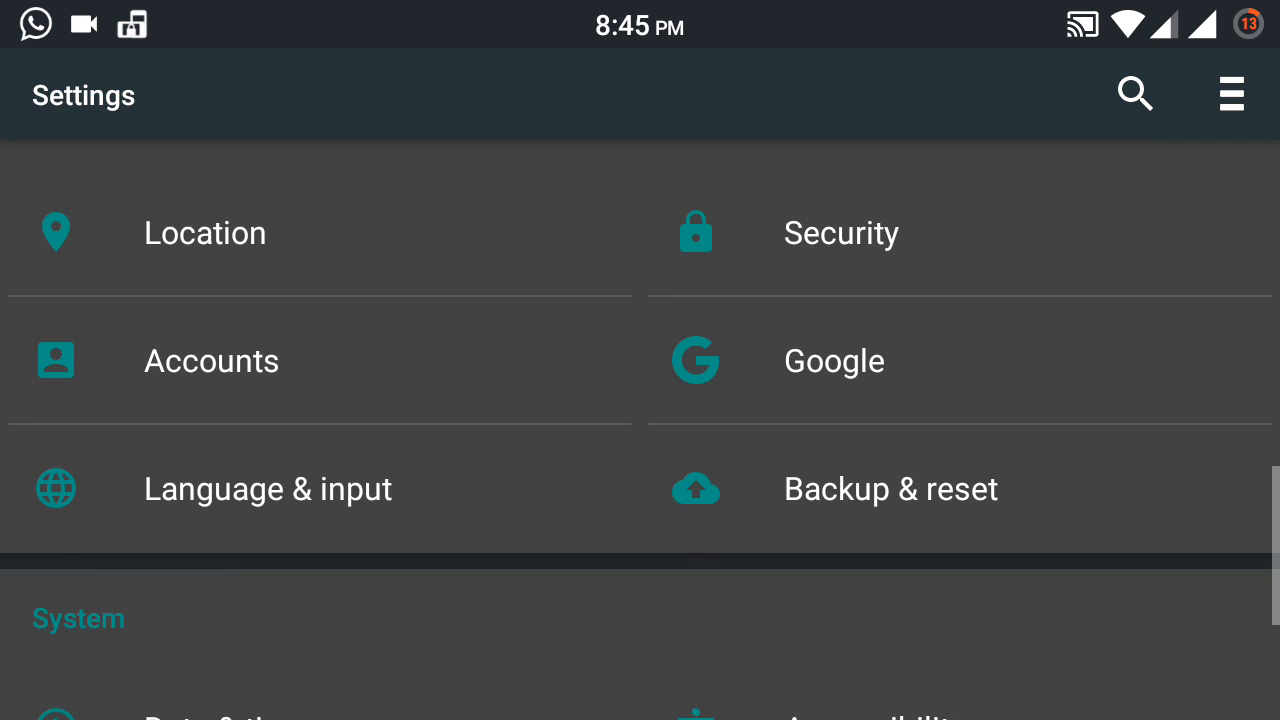
key(HOME)
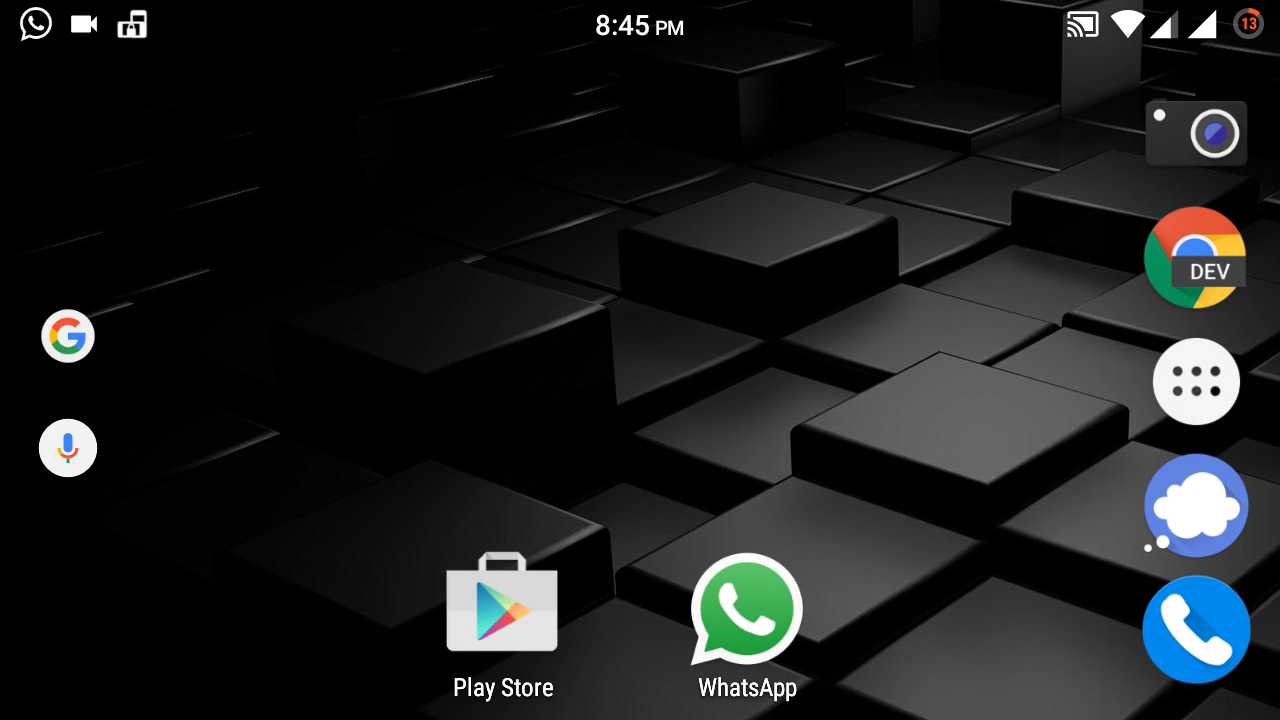
Step: Browse the launcher's full app list down to VLC, Voice Search, WhatsApp, YouTube and ZIPme
click(1196, 380)
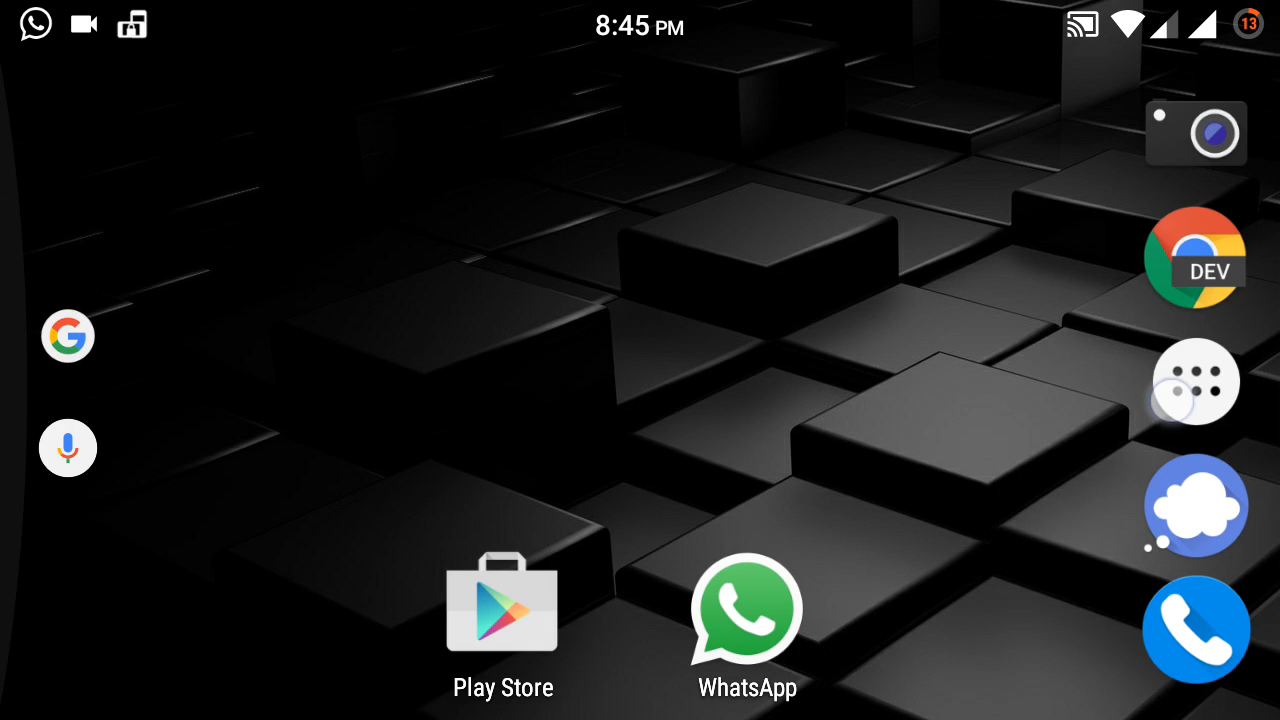
click(1196, 382)
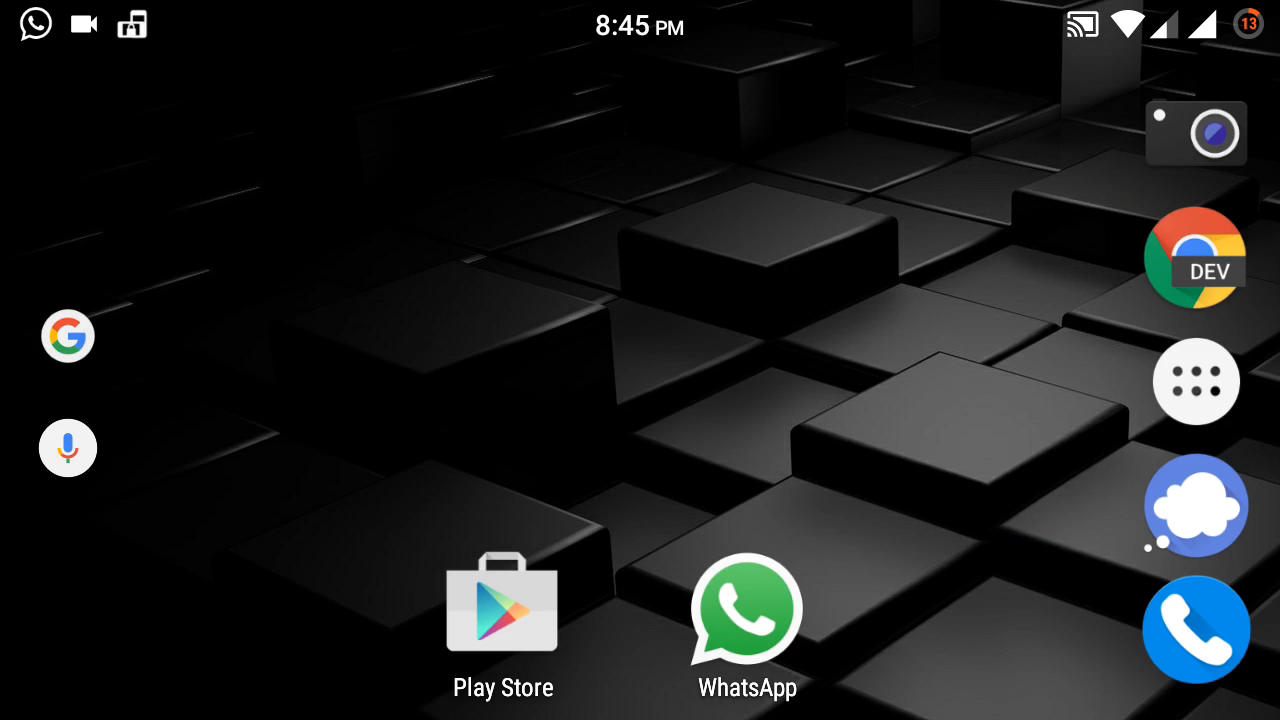
click(1196, 380)
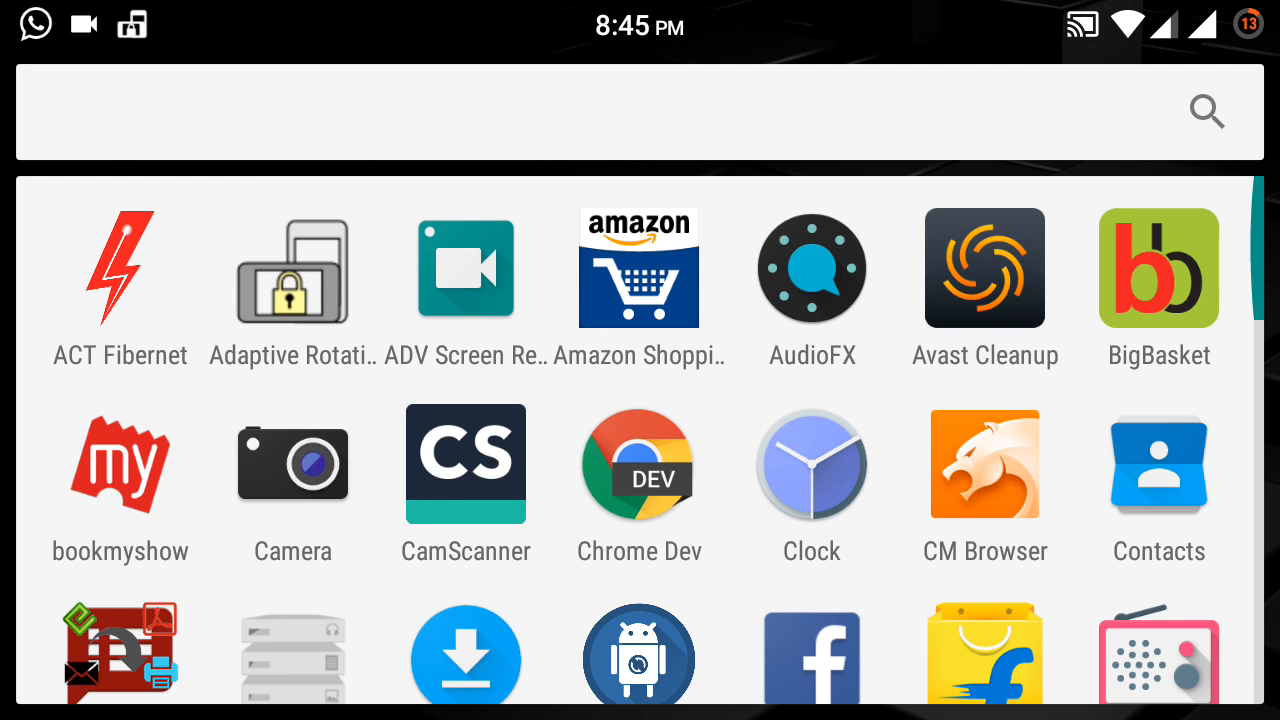
scroll(down, 3)
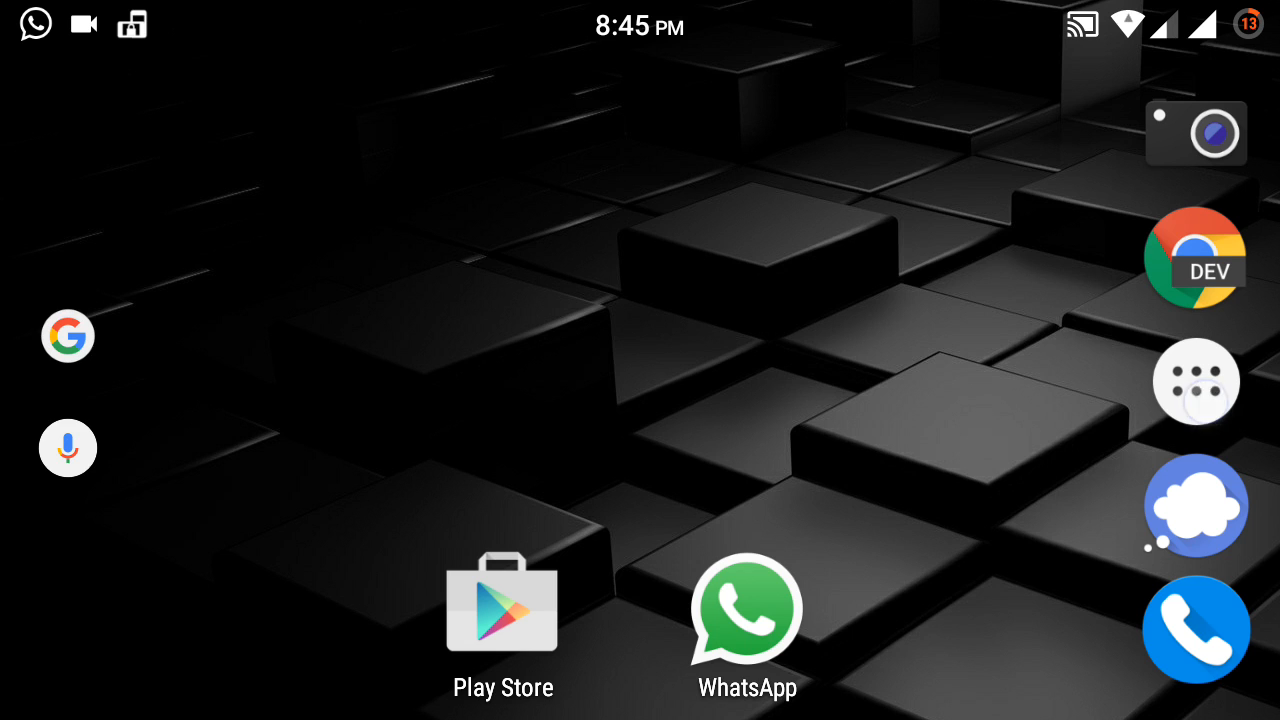
click(1196, 382)
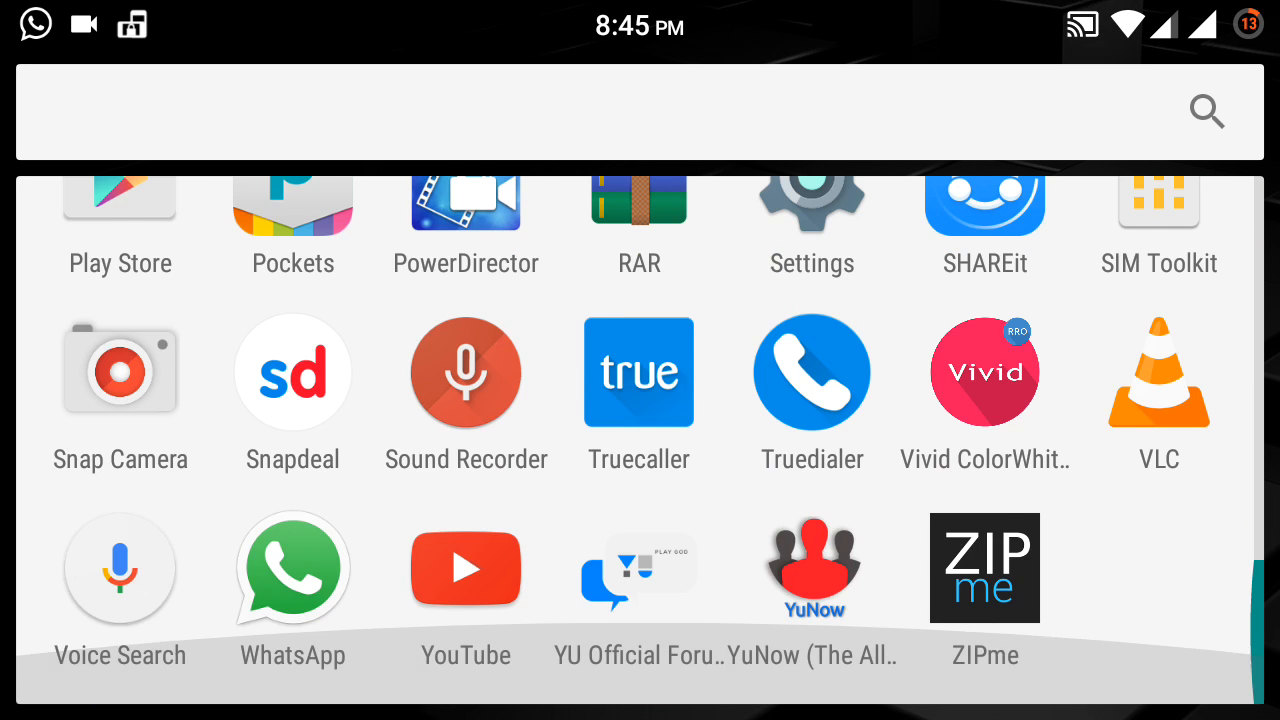
scroll(up, 3)
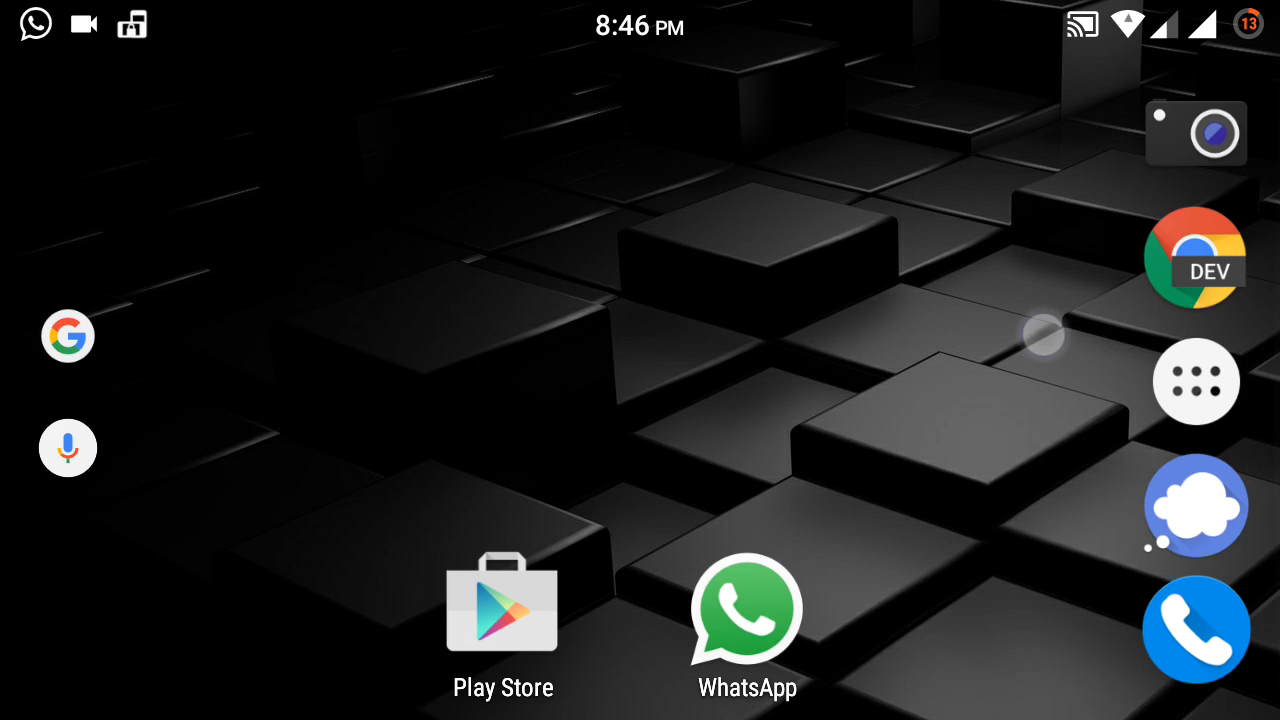
click(1196, 382)
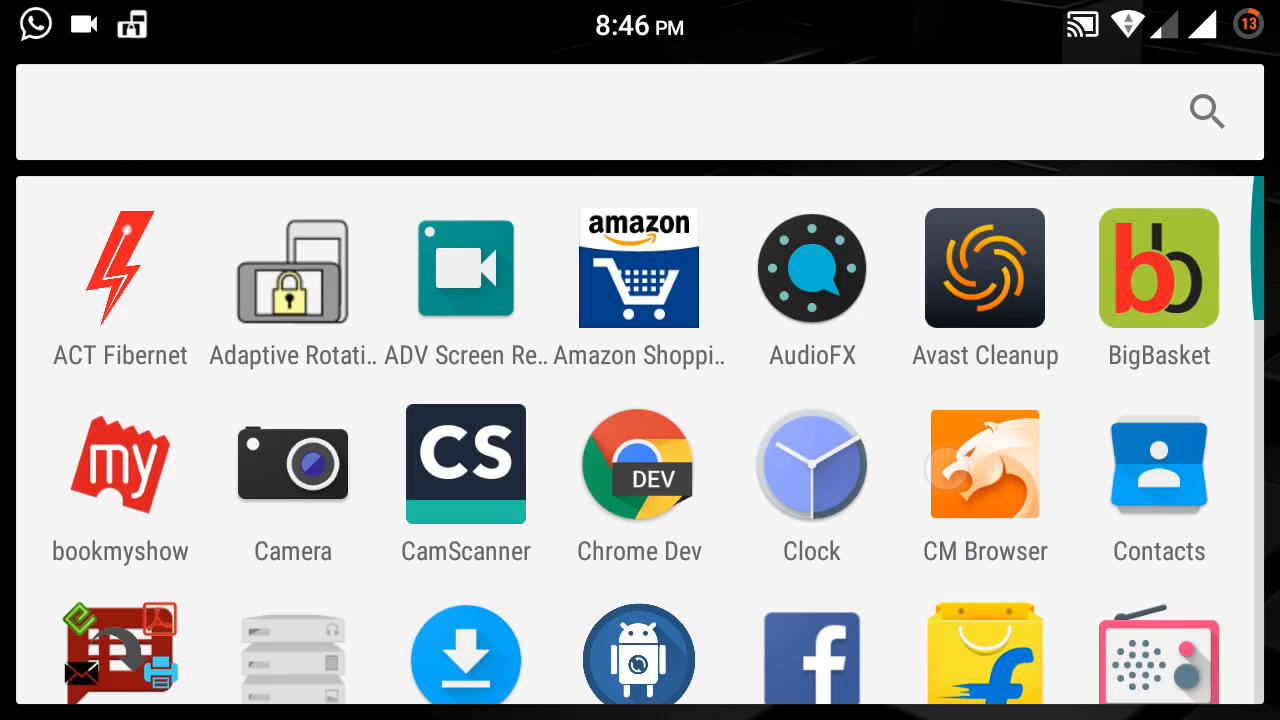
scroll(down, 3)
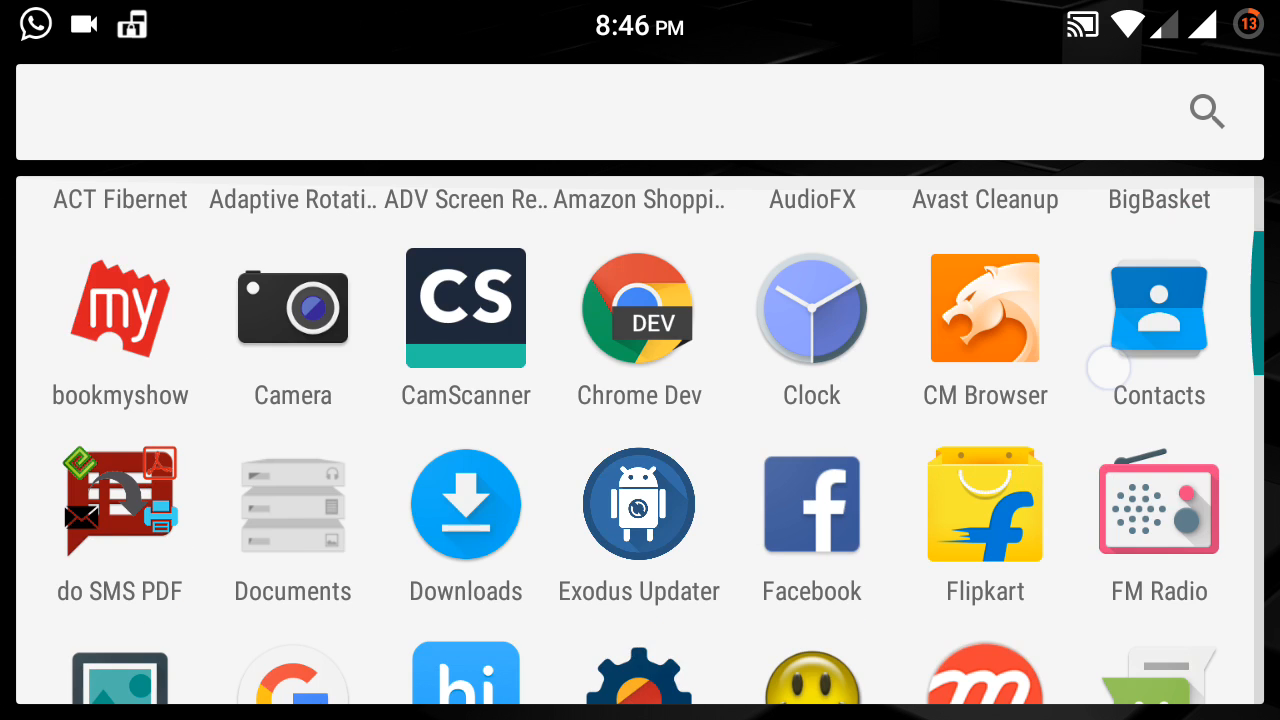
scroll(down, 3)
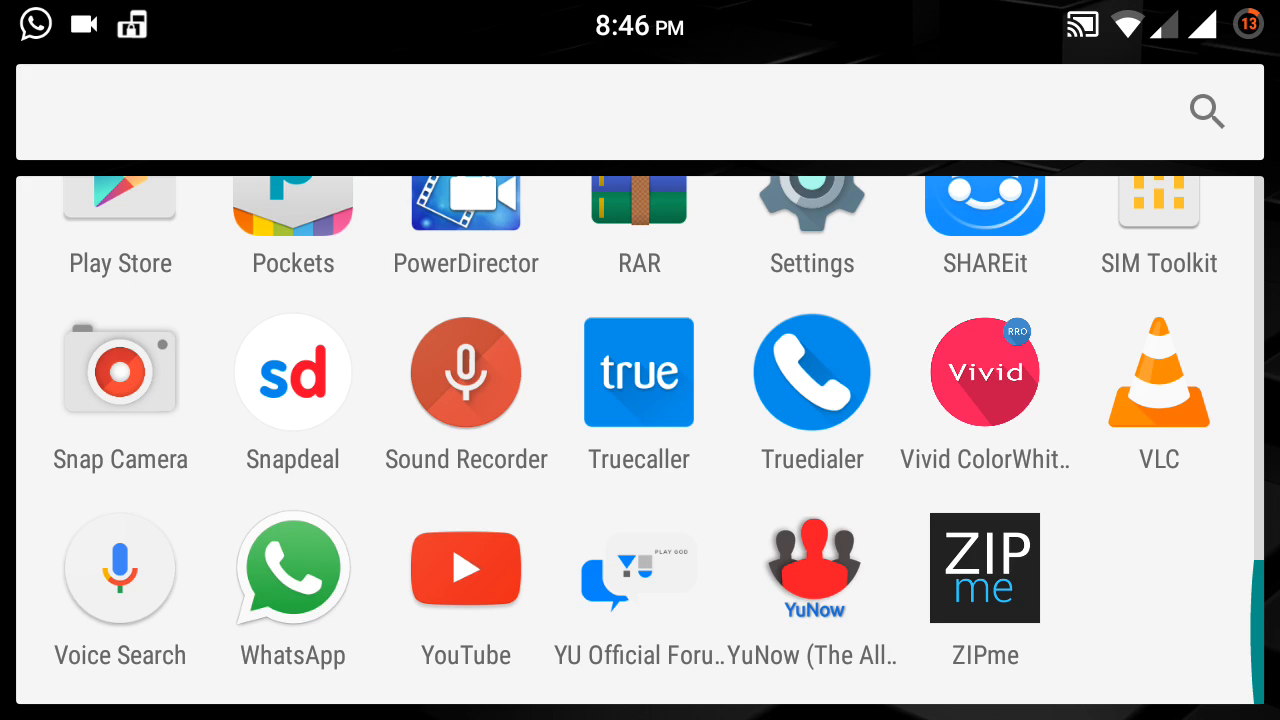